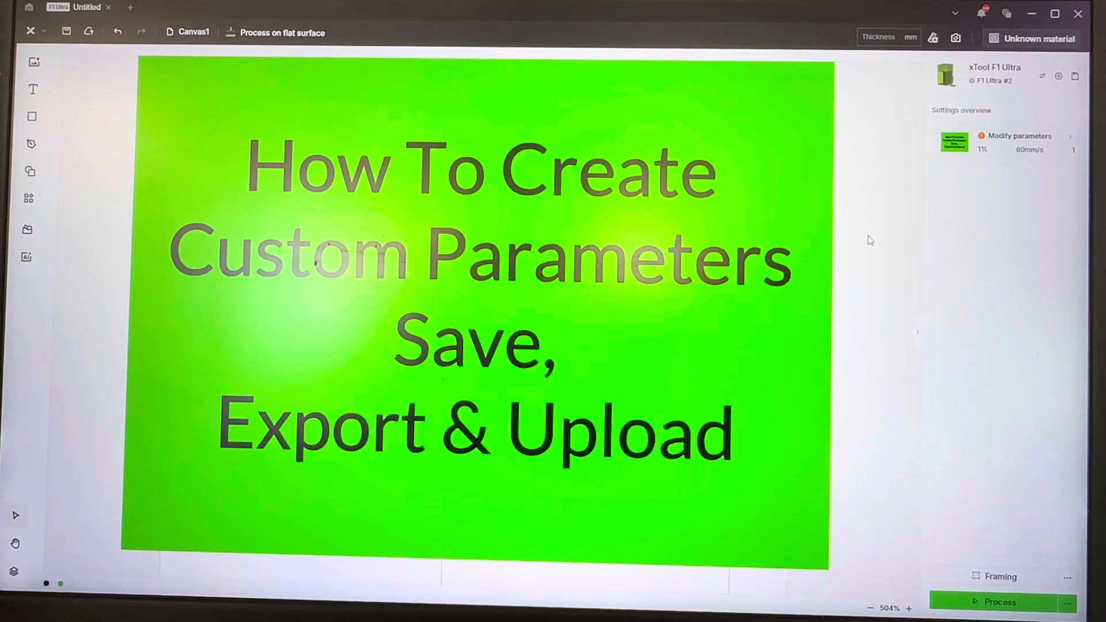
Step: Scroll the right panel to the HELLO text's engrave processing settings
scroll(down, 3)
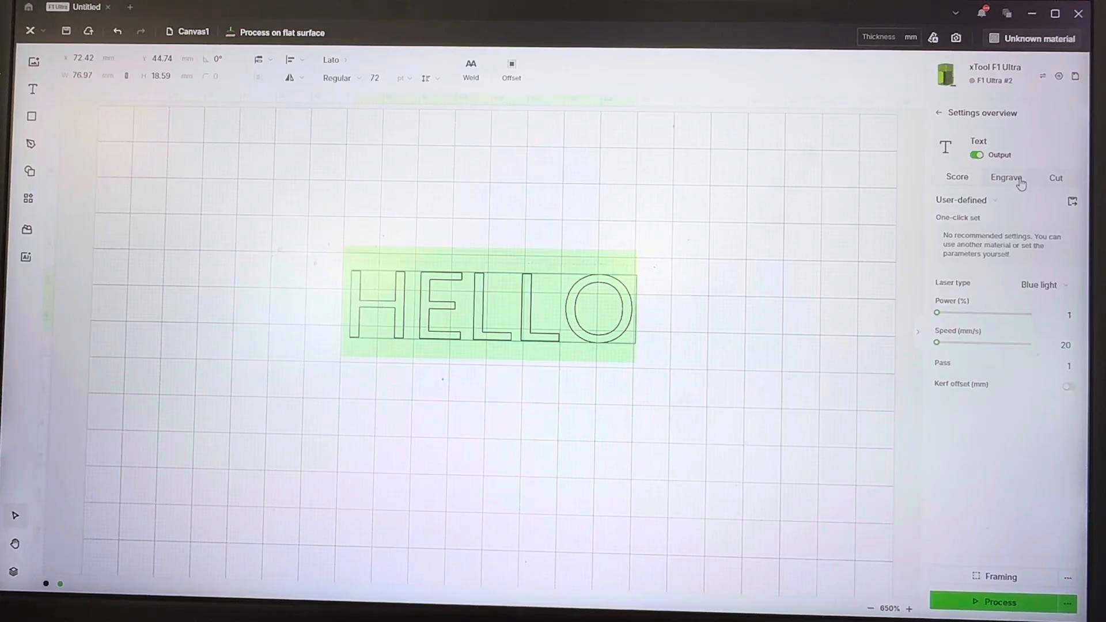
Step: Review the saved score presets in the User-defined list without choosing one
click(1006, 177)
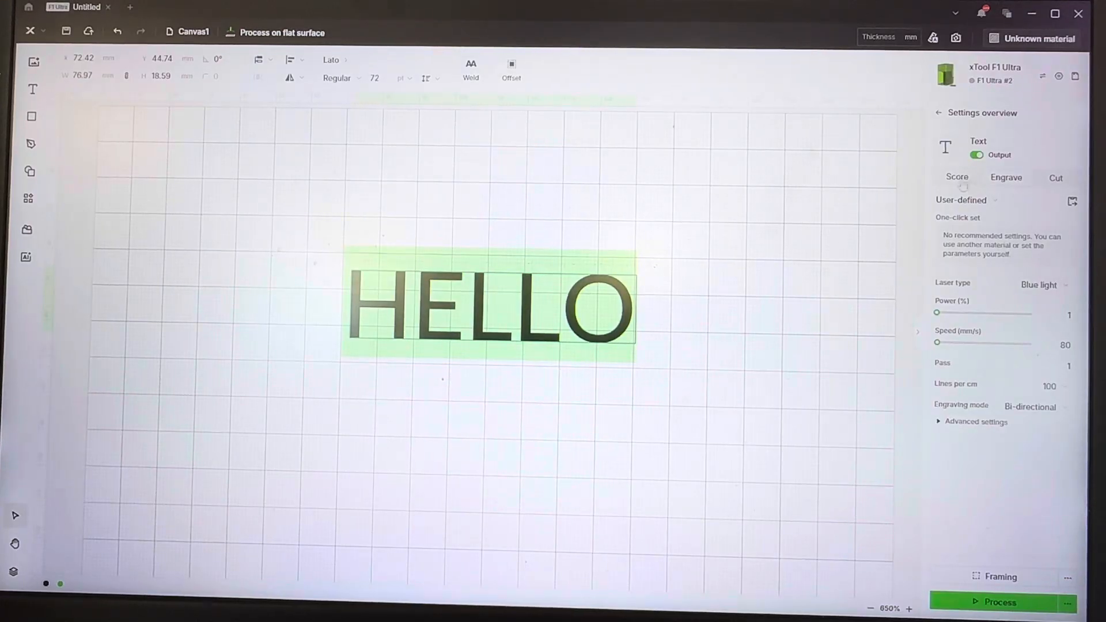
click(1055, 177)
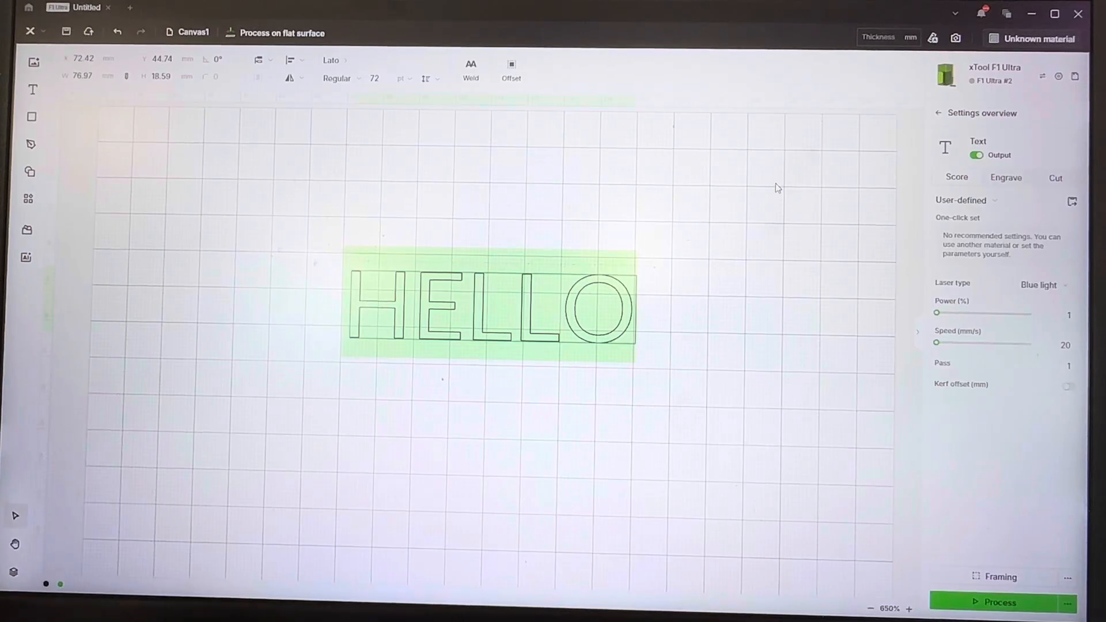
mouse_move(846, 243)
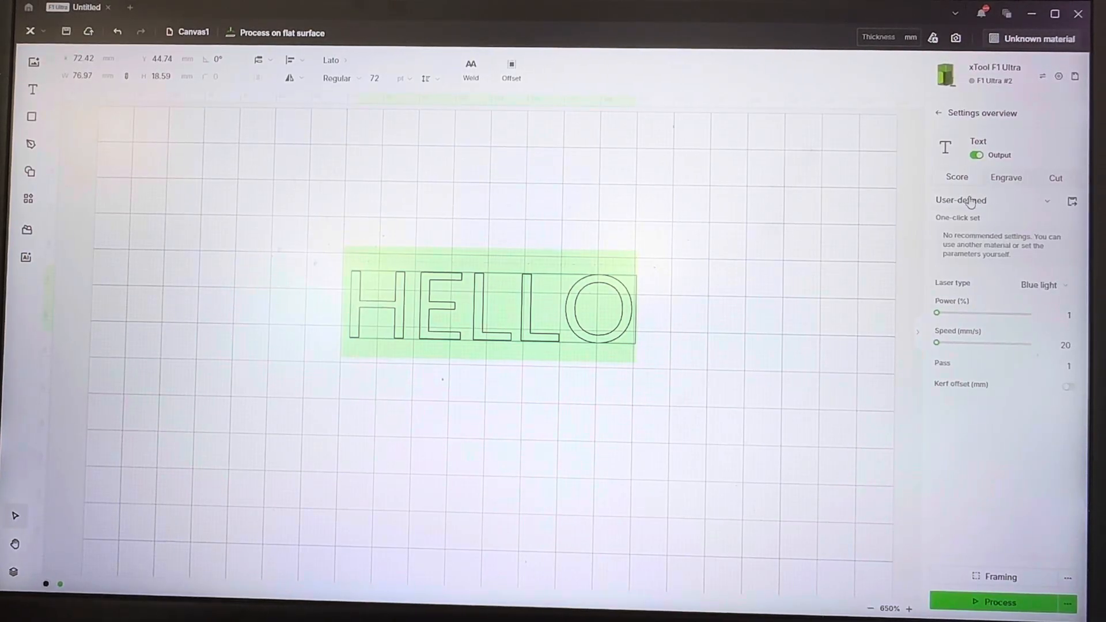
click(991, 201)
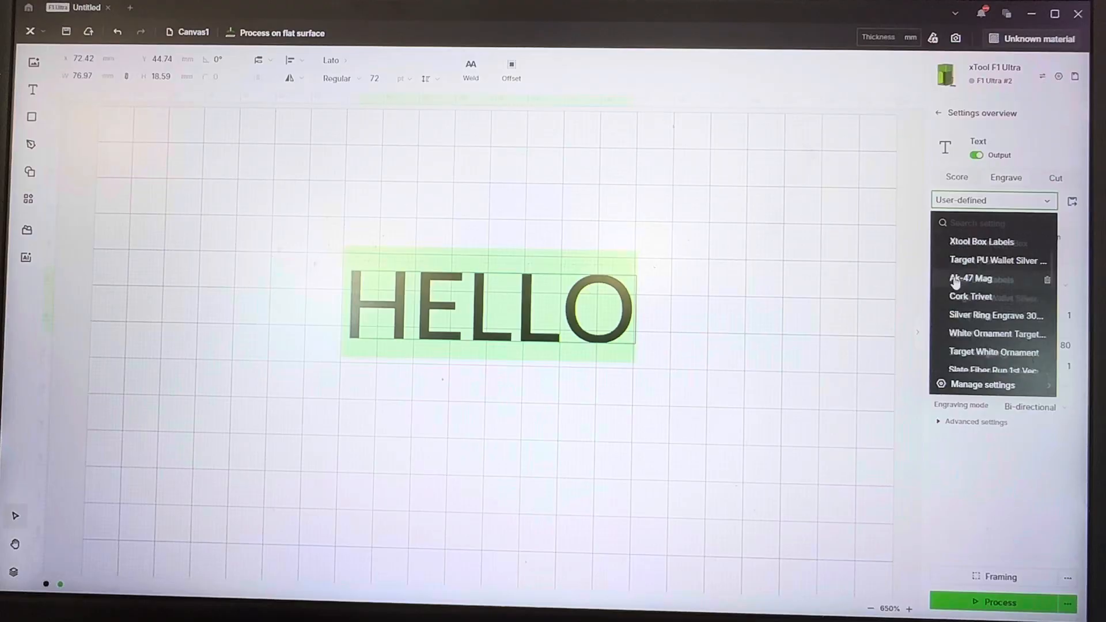
scroll(down, 3)
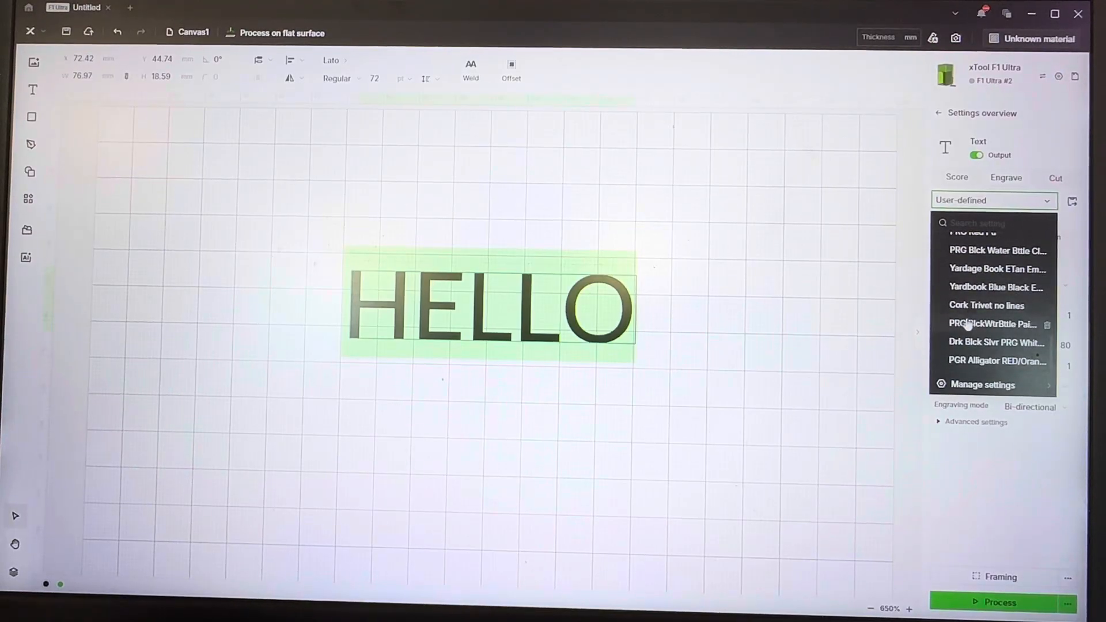
scroll(up, 3)
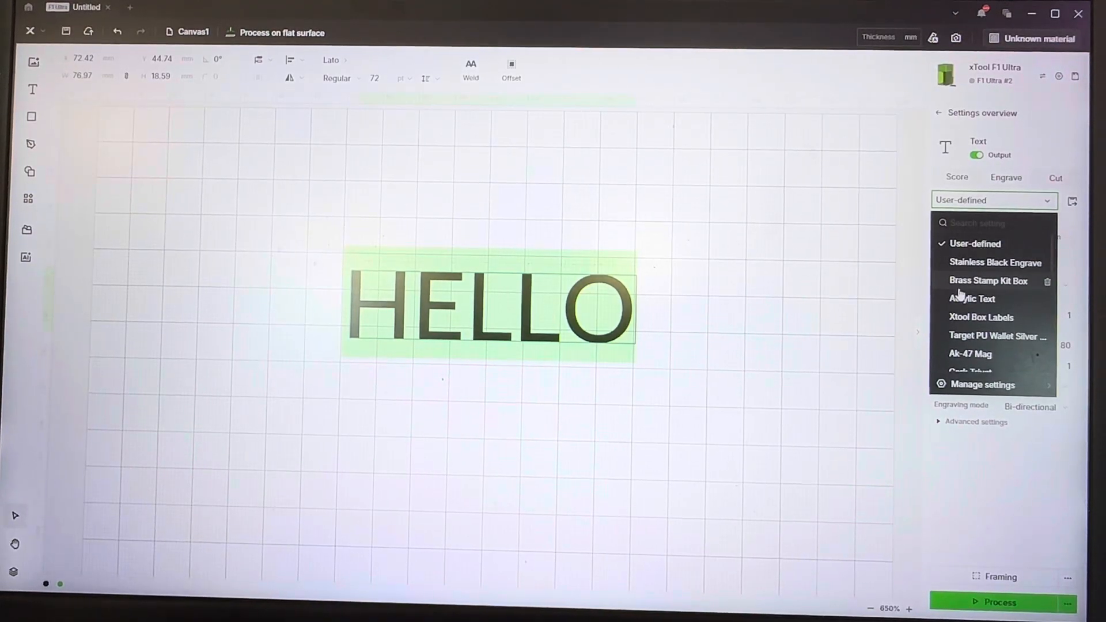
click(976, 243)
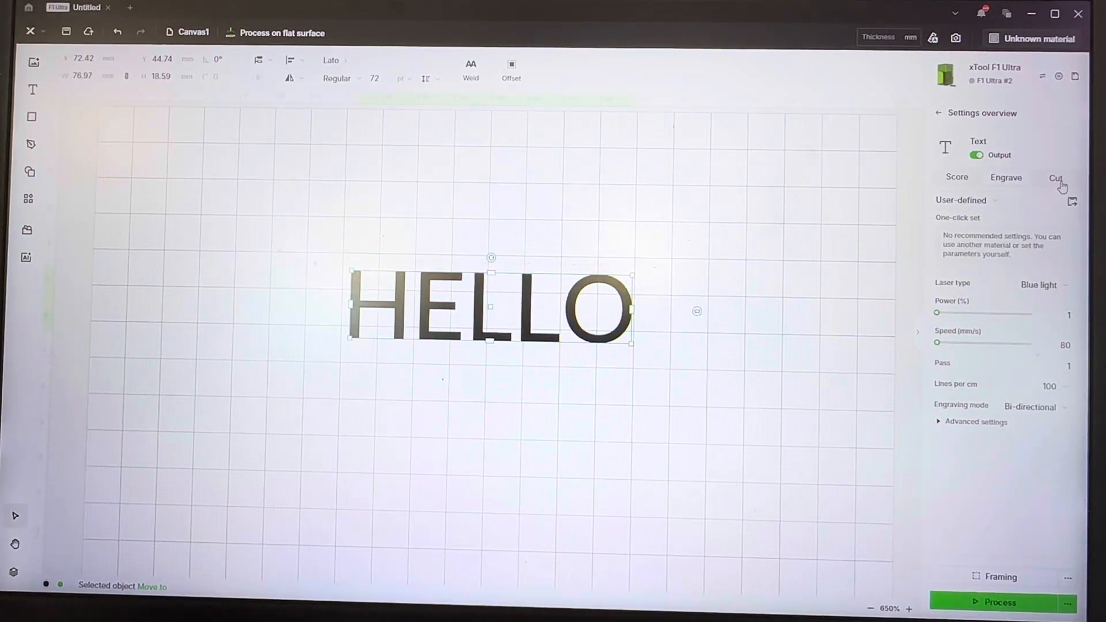
Step: Review the saved cut presets, then return the HELLO text to engrave processing
click(1056, 177)
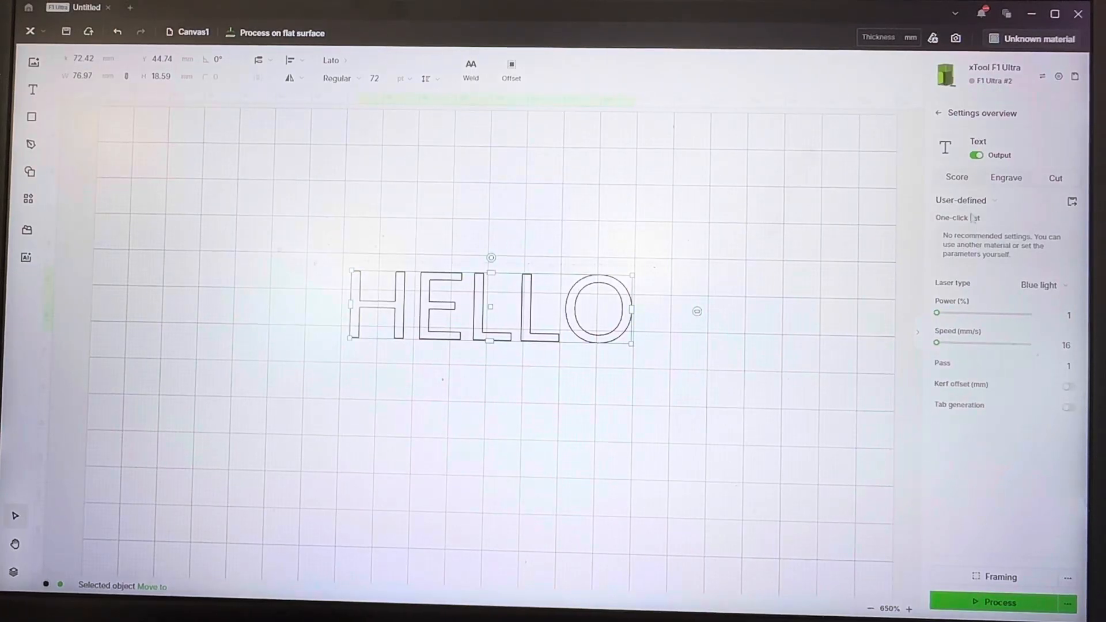
click(991, 200)
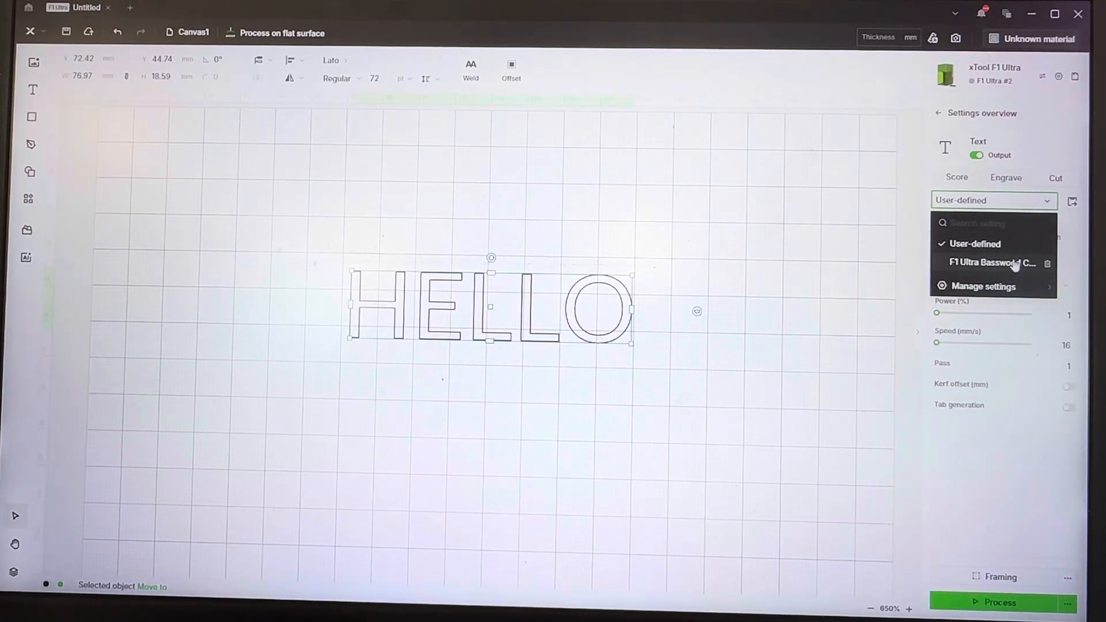
click(975, 243)
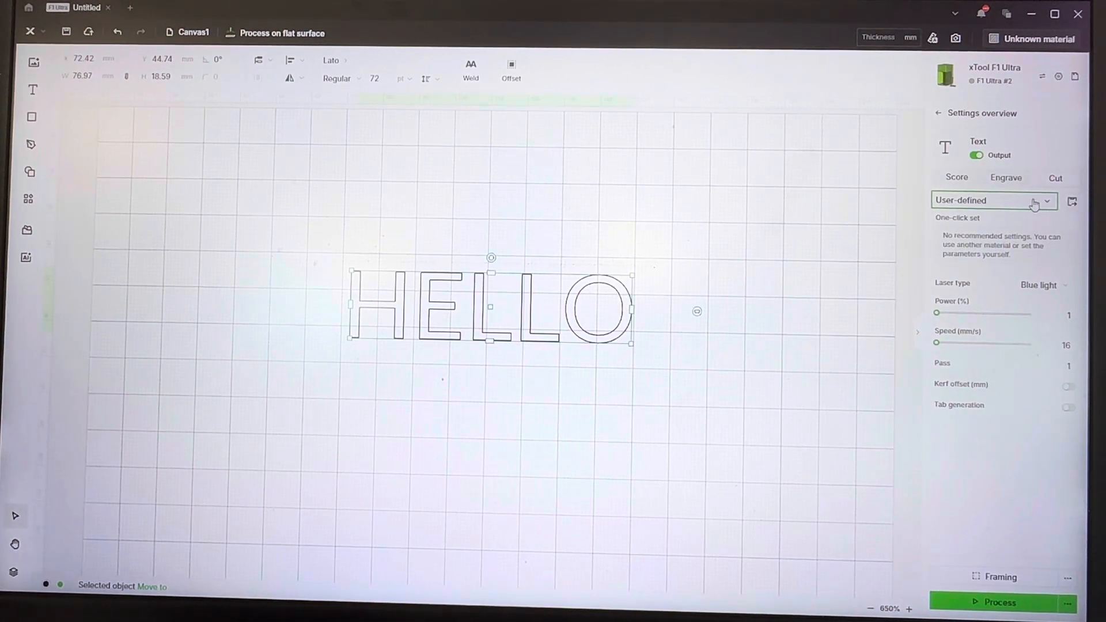
click(1006, 177)
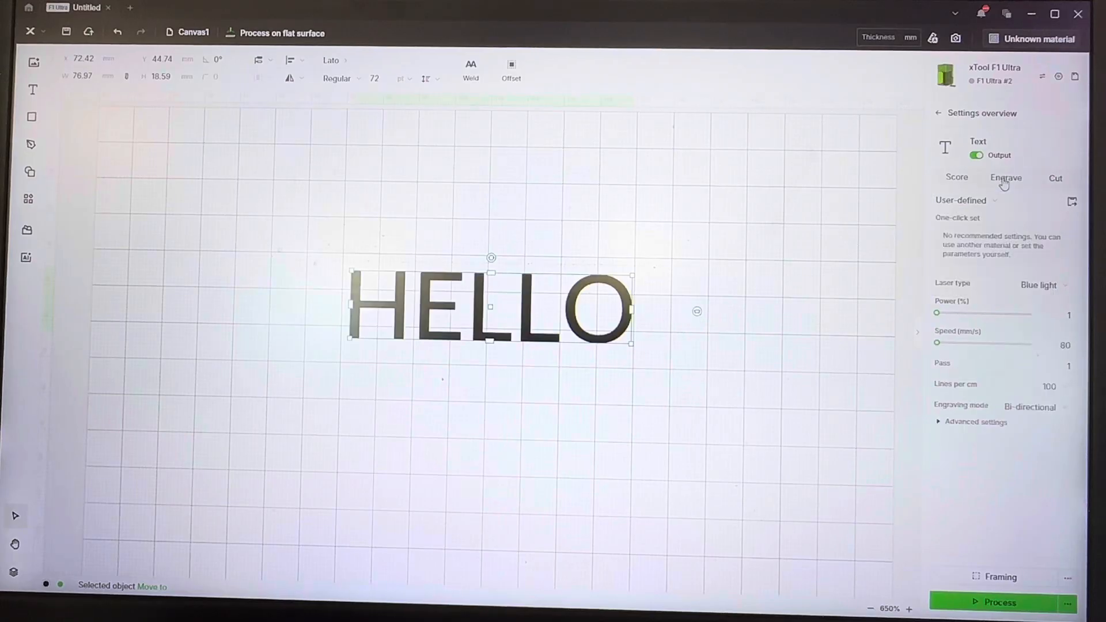
mouse_move(701, 233)
text(00)
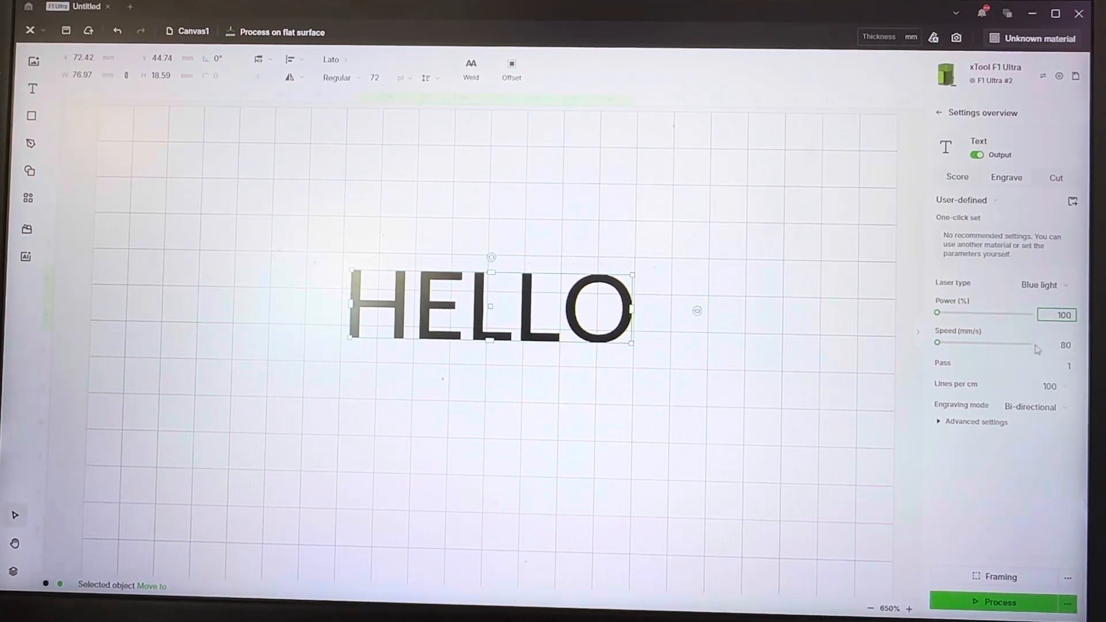
Step: Set the HELLO engrave power to 100 percent
click(1055, 384)
text(300)
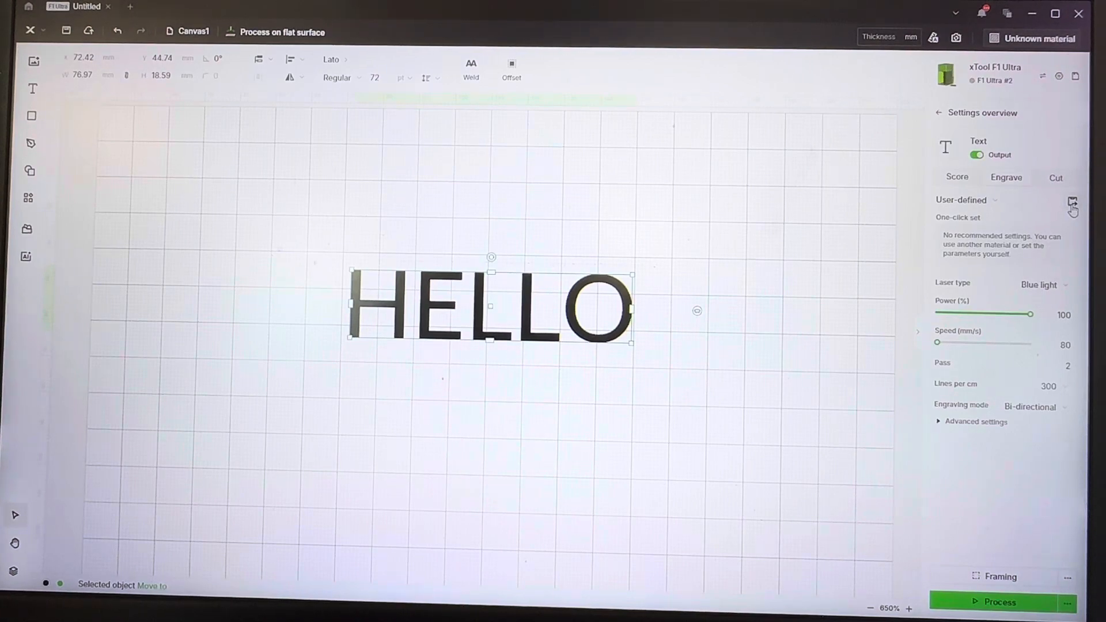
Step: Save the current engrave settings as a new preset named 'Stainless Steel Black Text'
click(1071, 201)
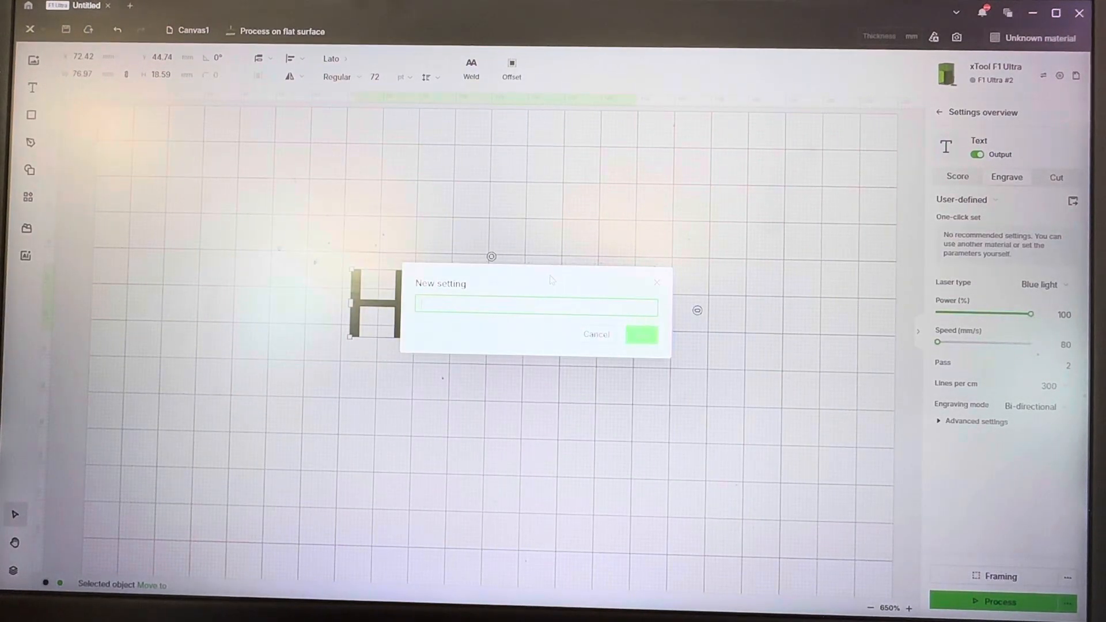
text(Stainl)
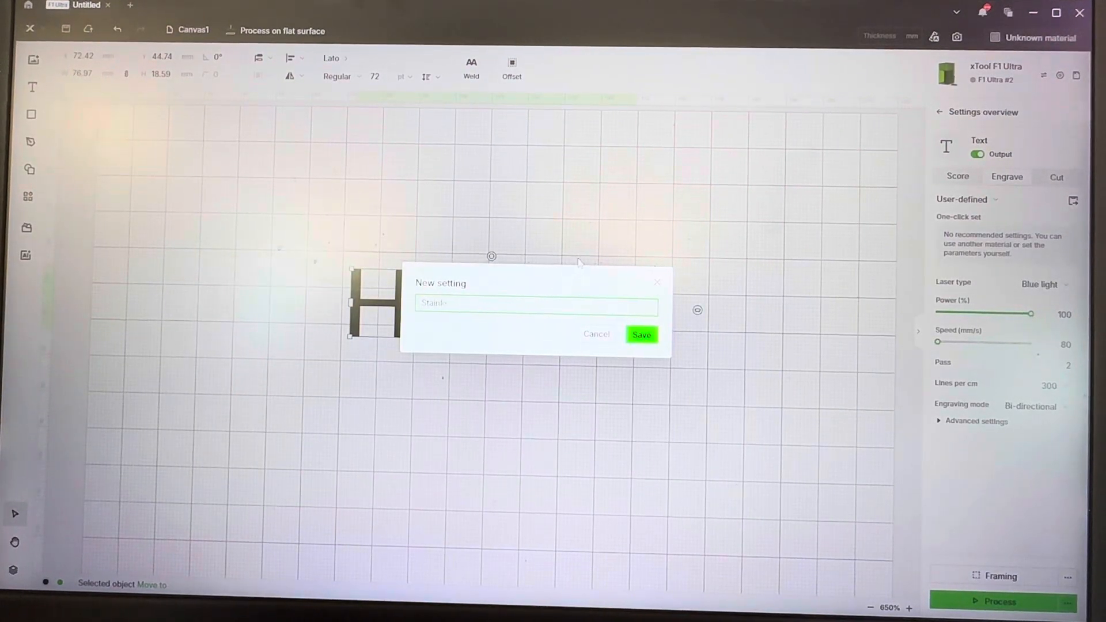
text(Stainless Steel)
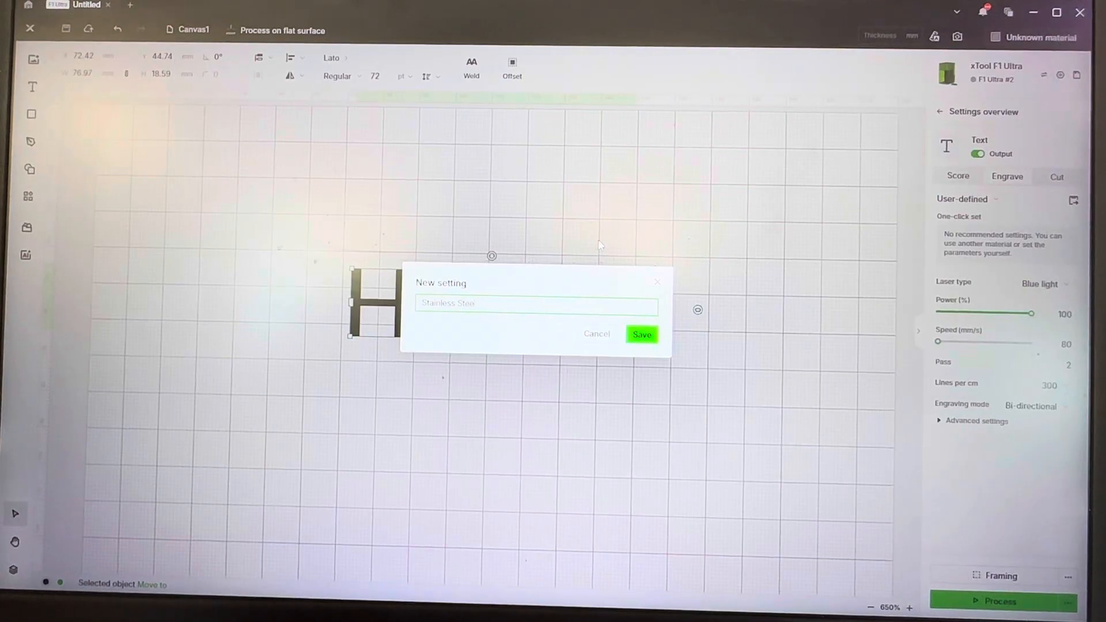
text(Black)
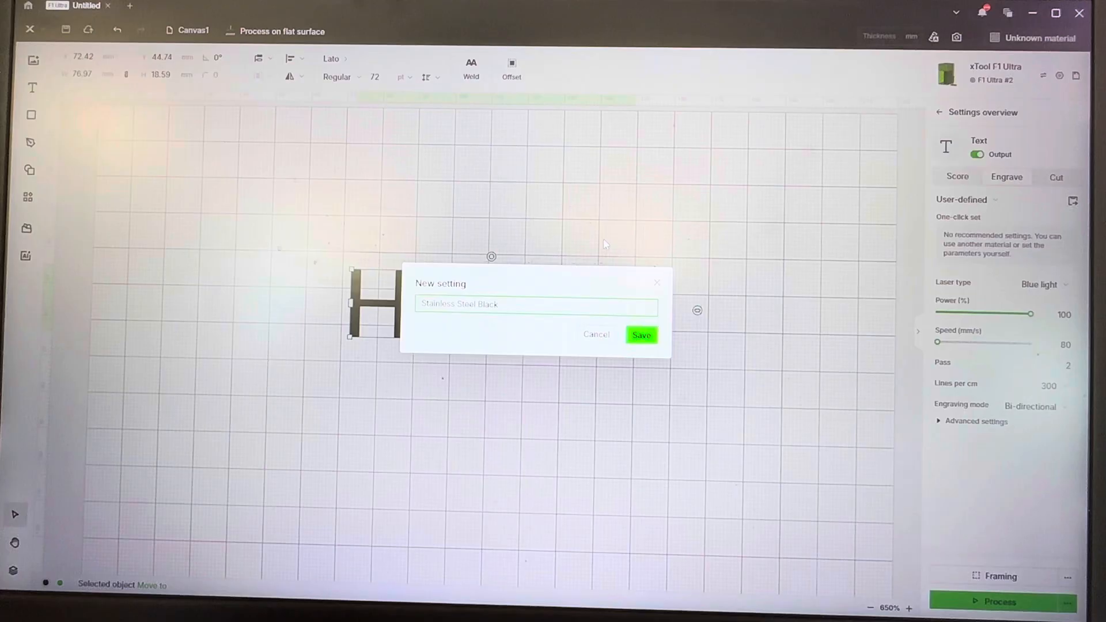
text(Text)
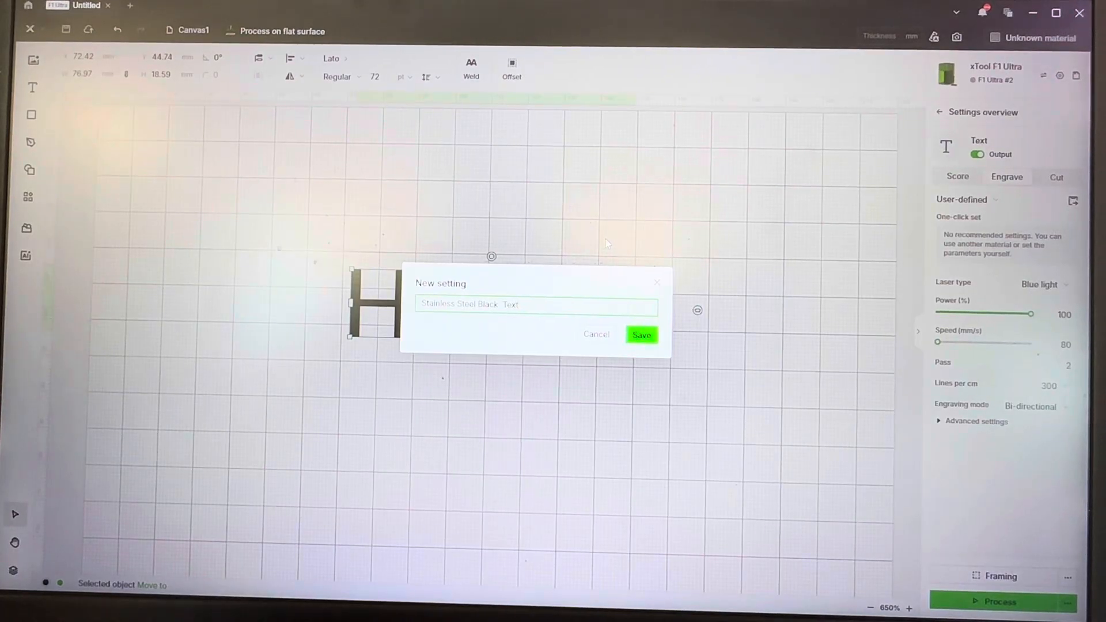
click(641, 334)
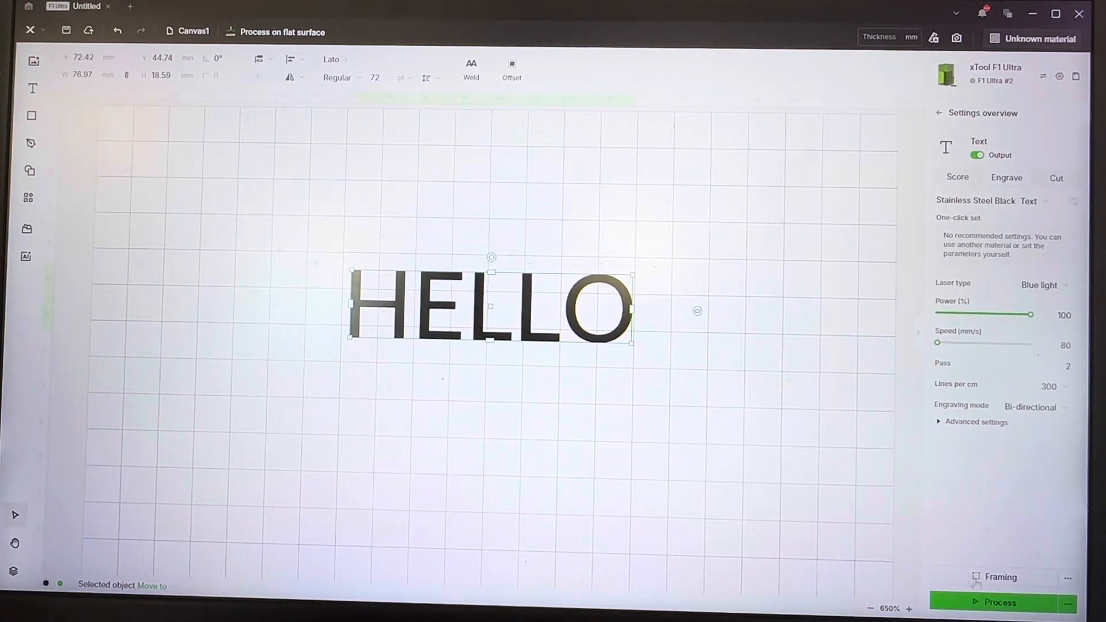
Step: Preview the HELLO engrave job, return to the canvas and reselect the text
click(999, 601)
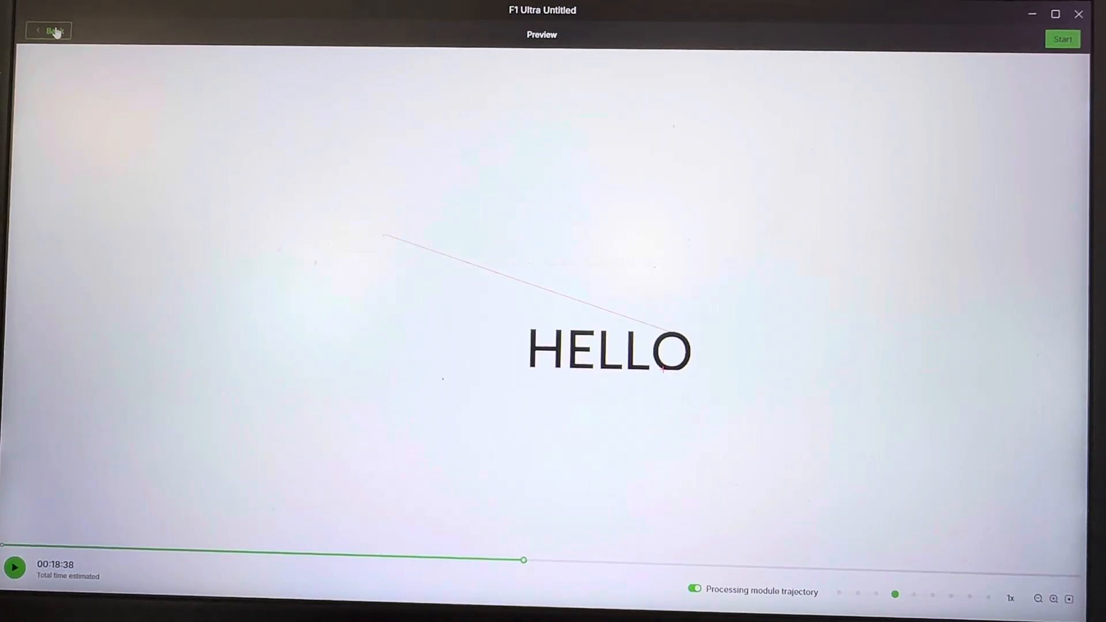
click(49, 31)
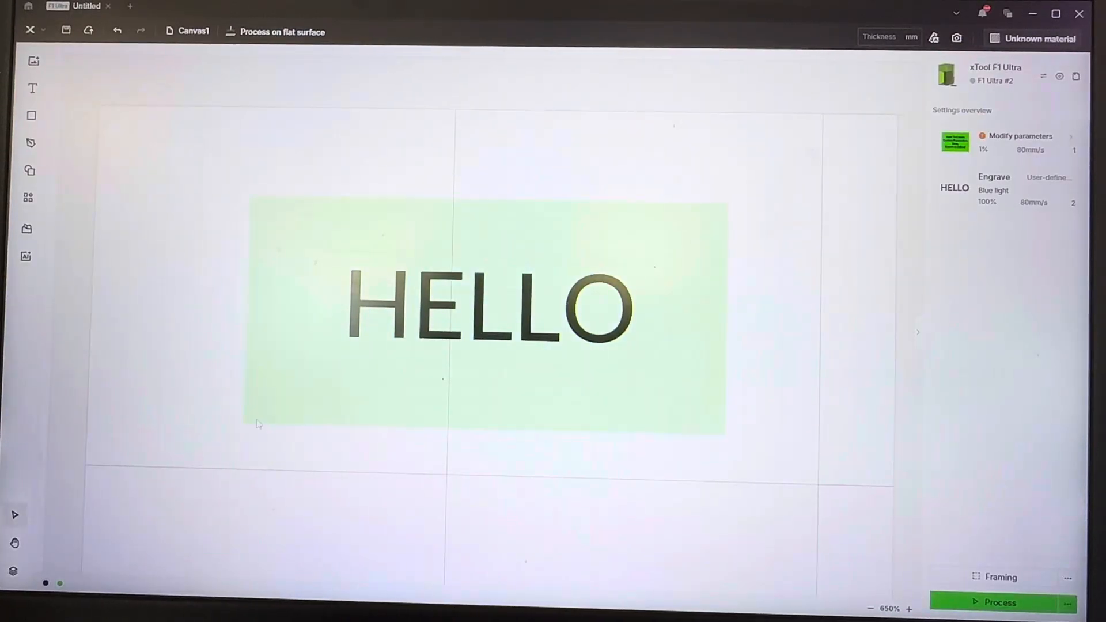
click(490, 307)
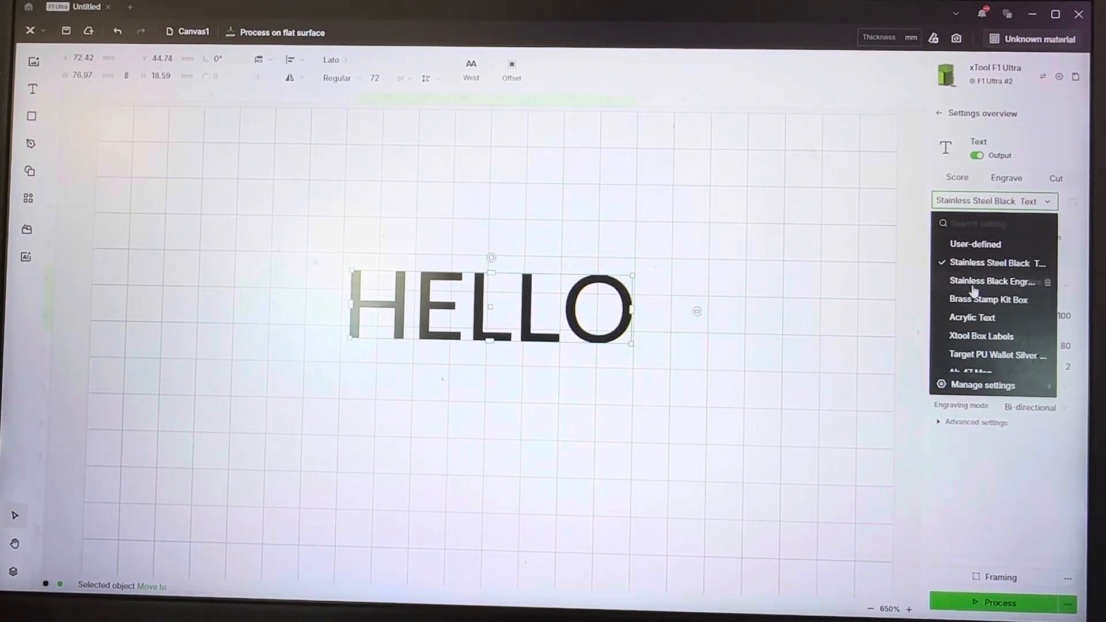
Step: In Manage settings, select all 30 cloud presets and permanently delete them
click(995, 263)
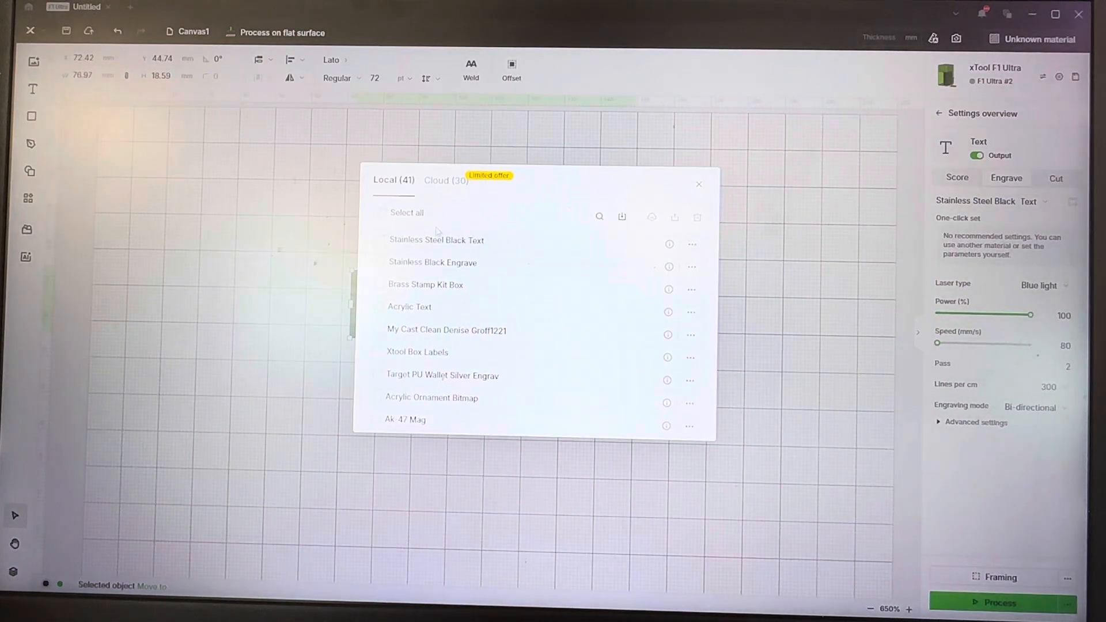
click(445, 180)
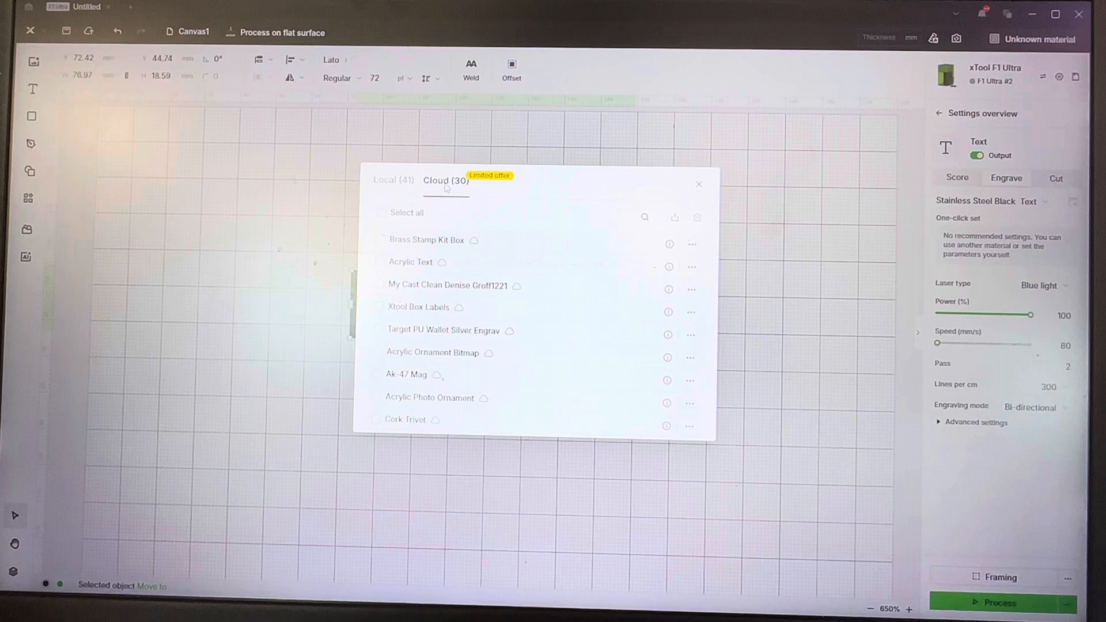
scroll(down, 3)
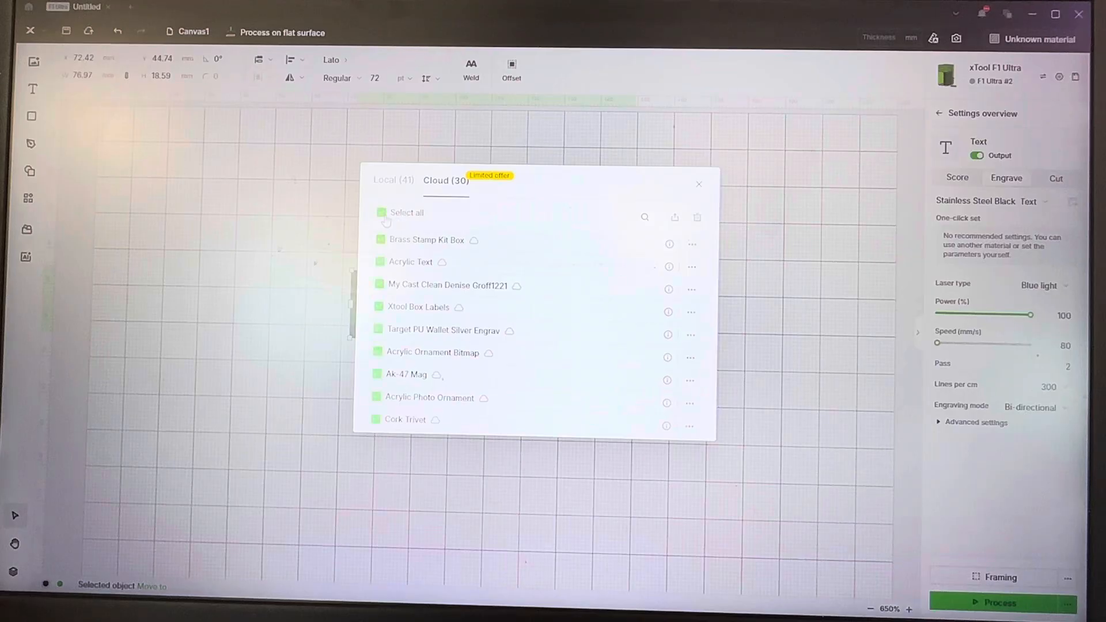
click(381, 212)
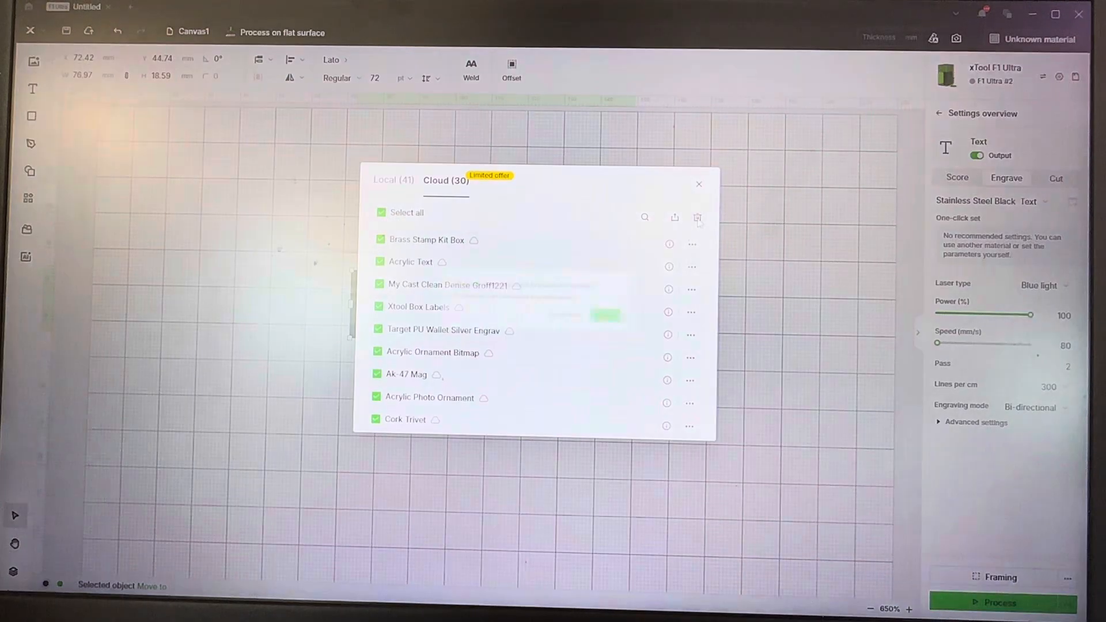
click(697, 217)
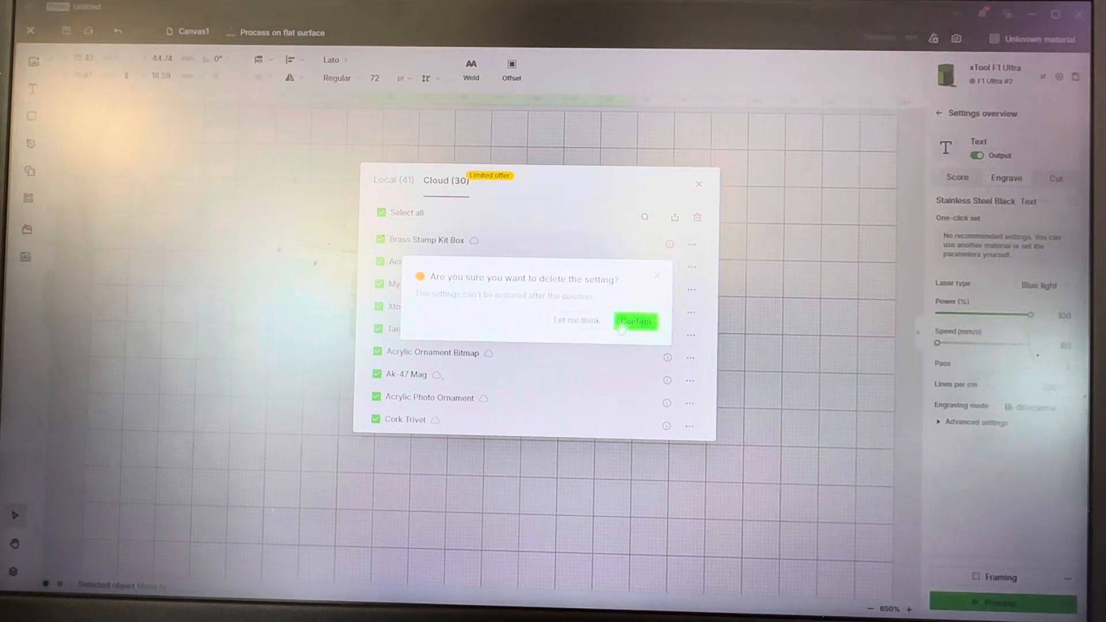
click(636, 320)
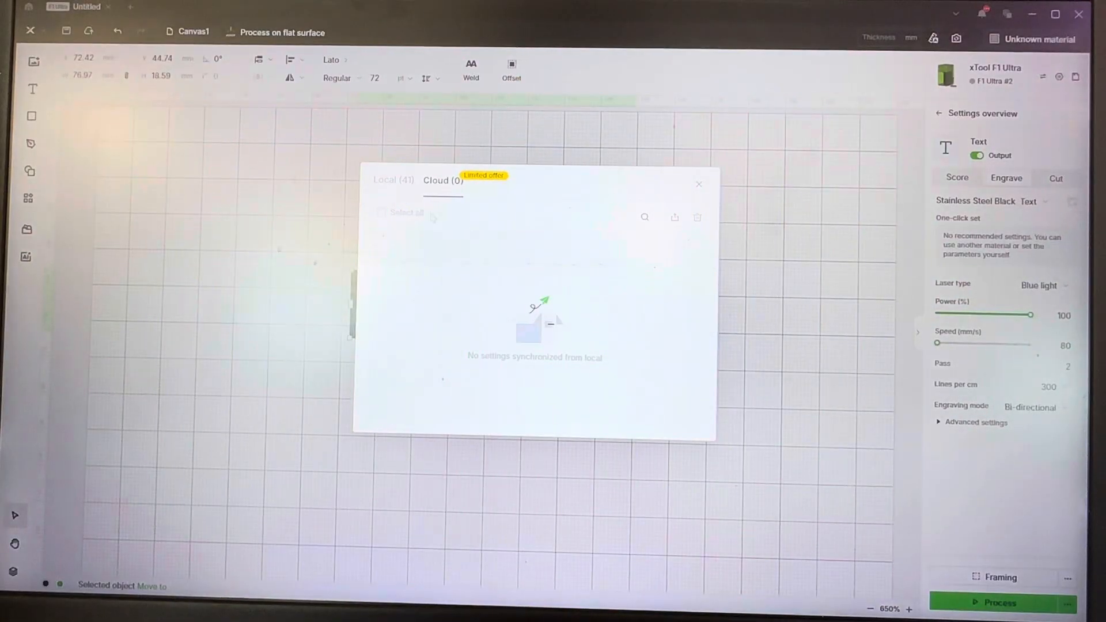
Step: Select the local presets, drop the ones past the thirtieth, and batch-sync 30 to the cloud
click(393, 179)
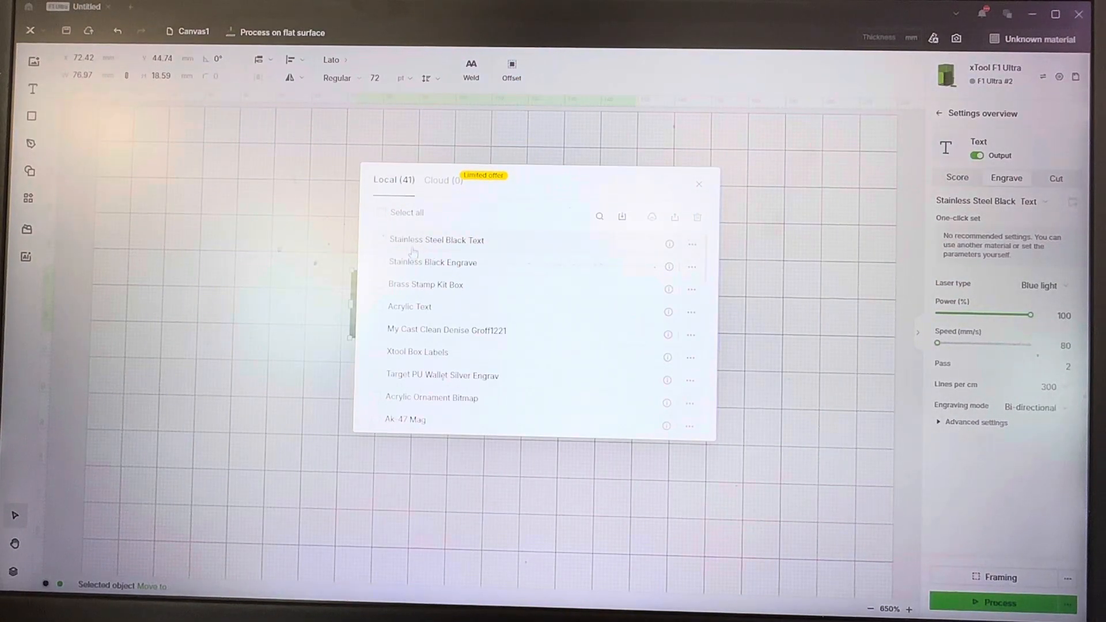
click(381, 213)
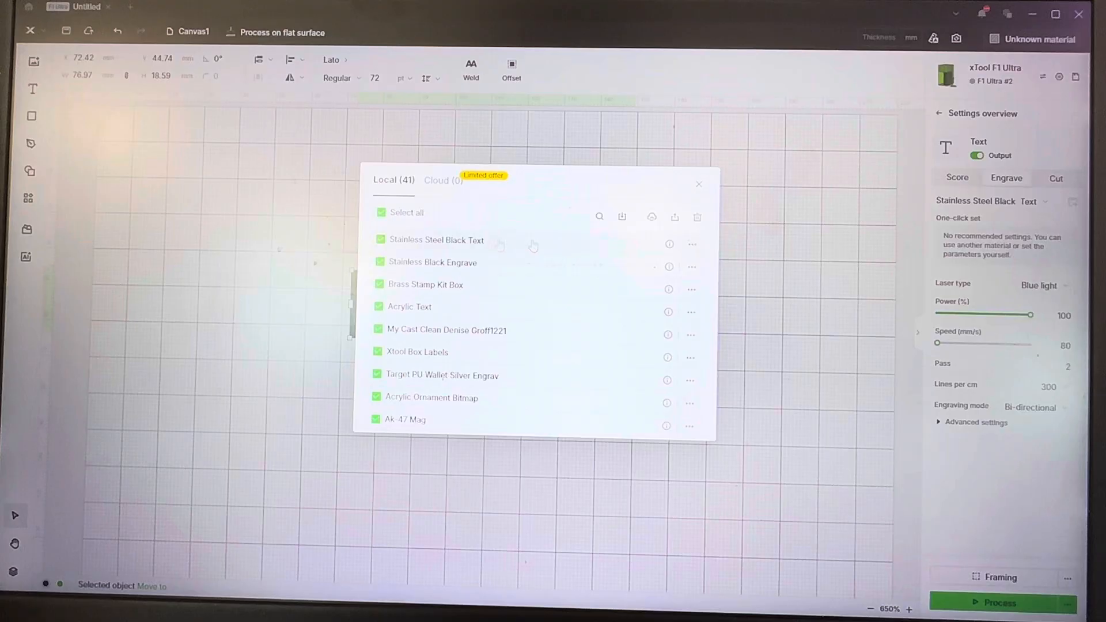
mouse_move(651, 216)
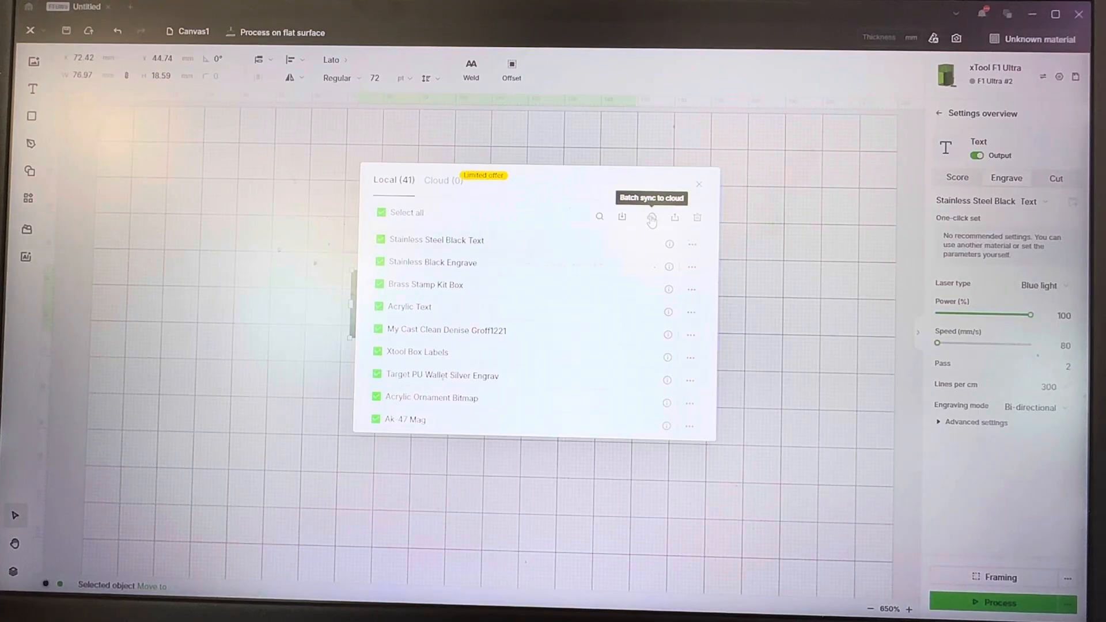
click(650, 218)
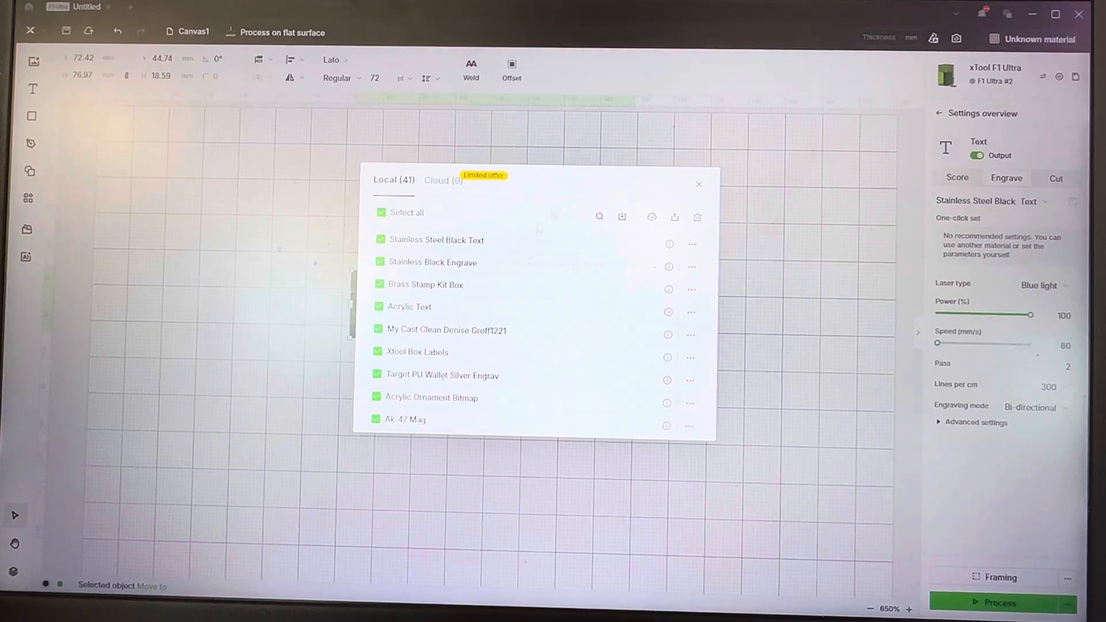
scroll(down, 3)
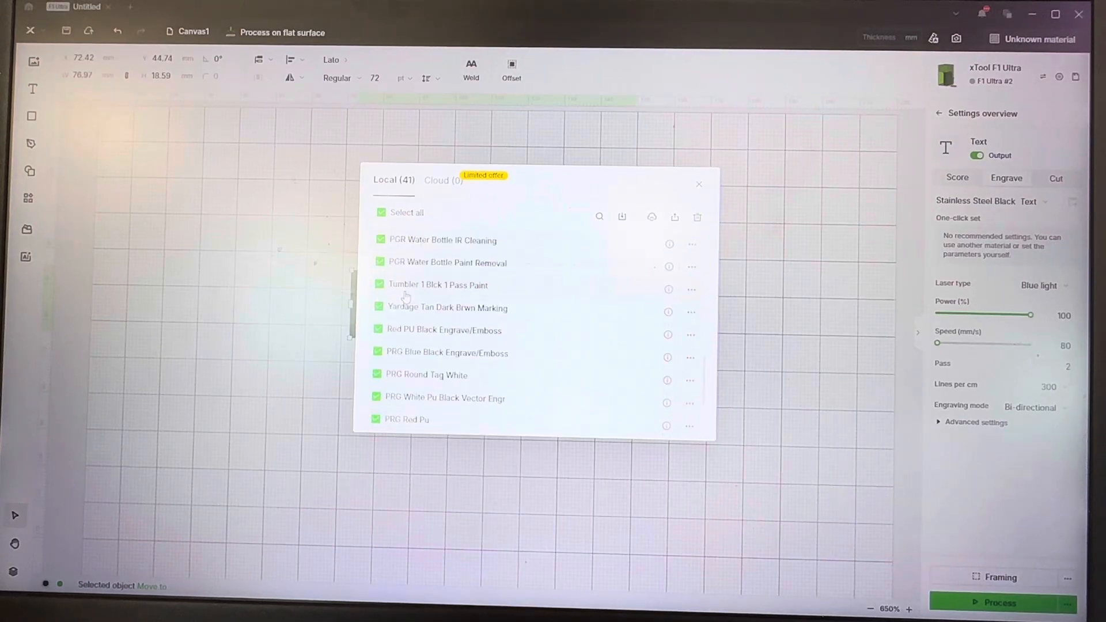
scroll(down, 3)
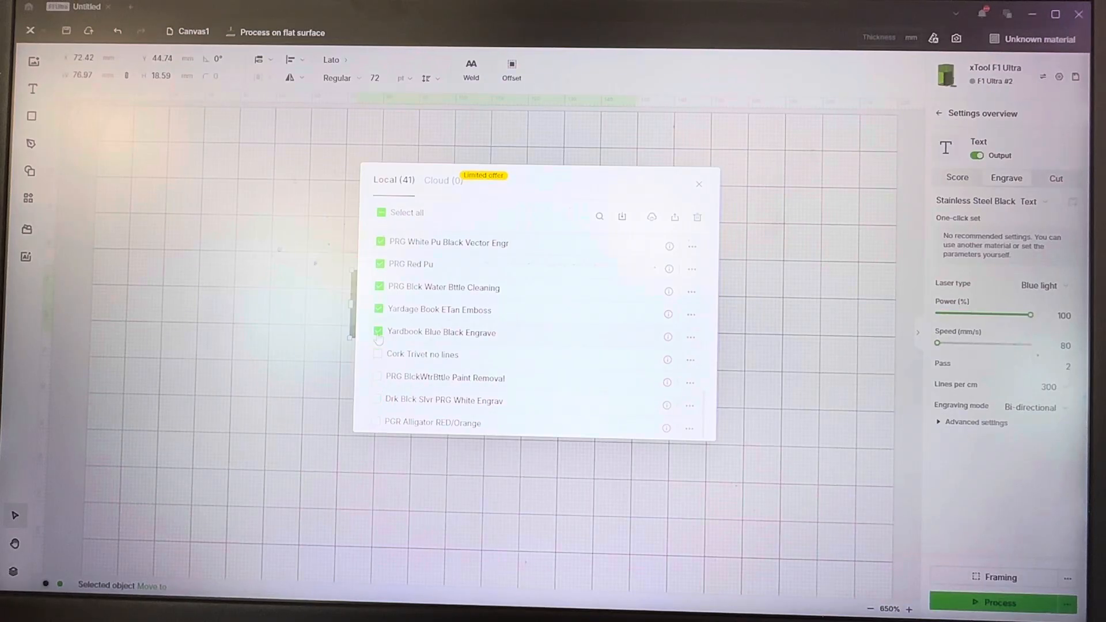
click(380, 213)
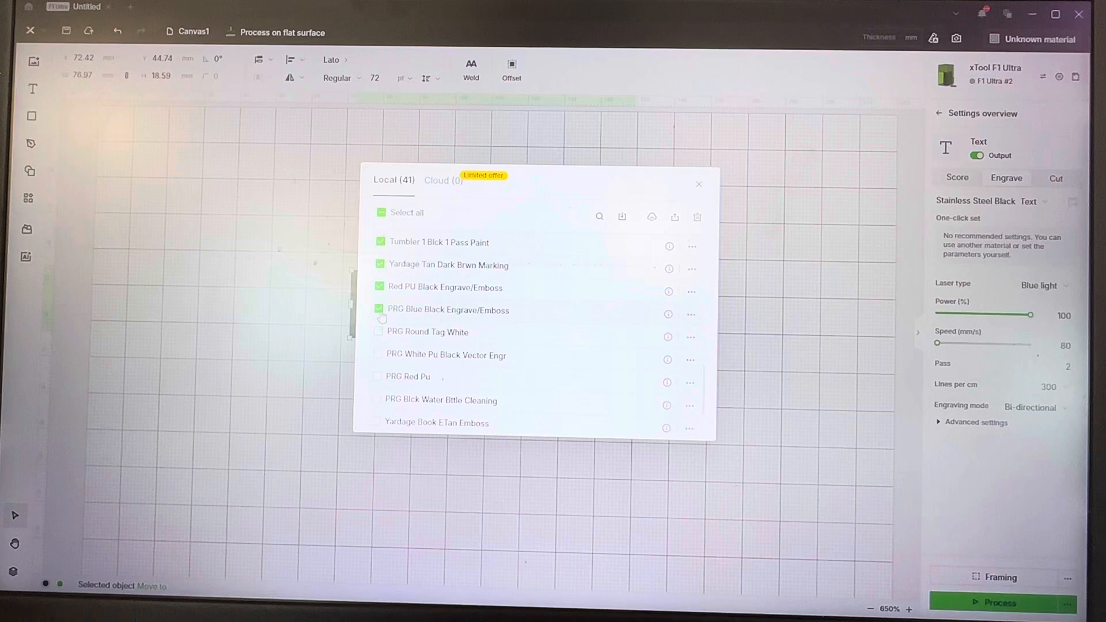
click(380, 310)
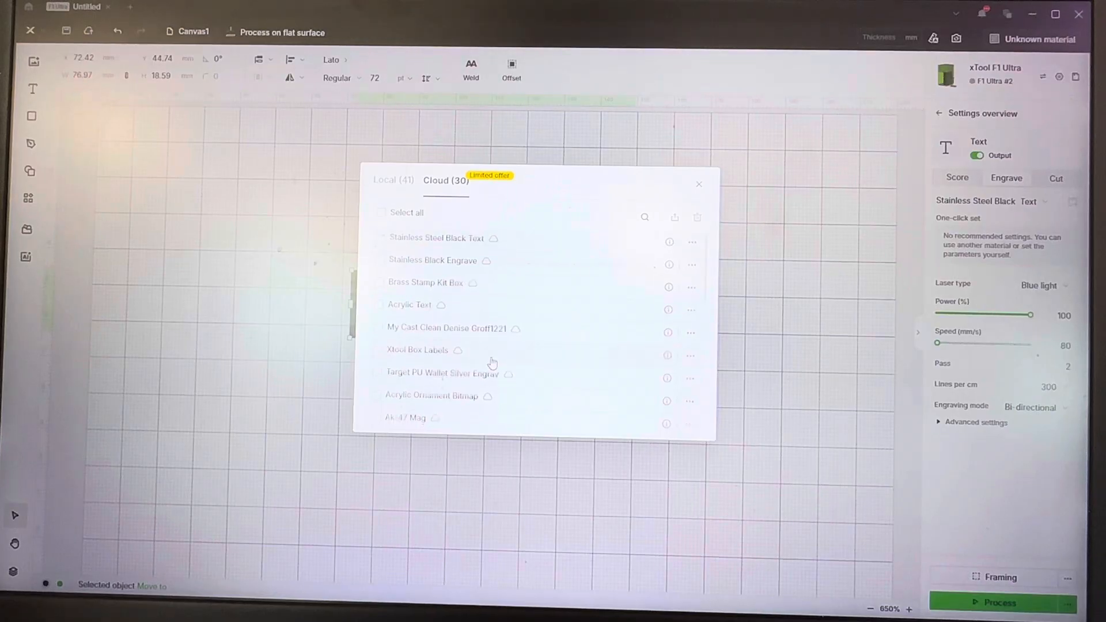
Step: Delete all 30 cloud presets again, then select all 41 local presets
click(393, 180)
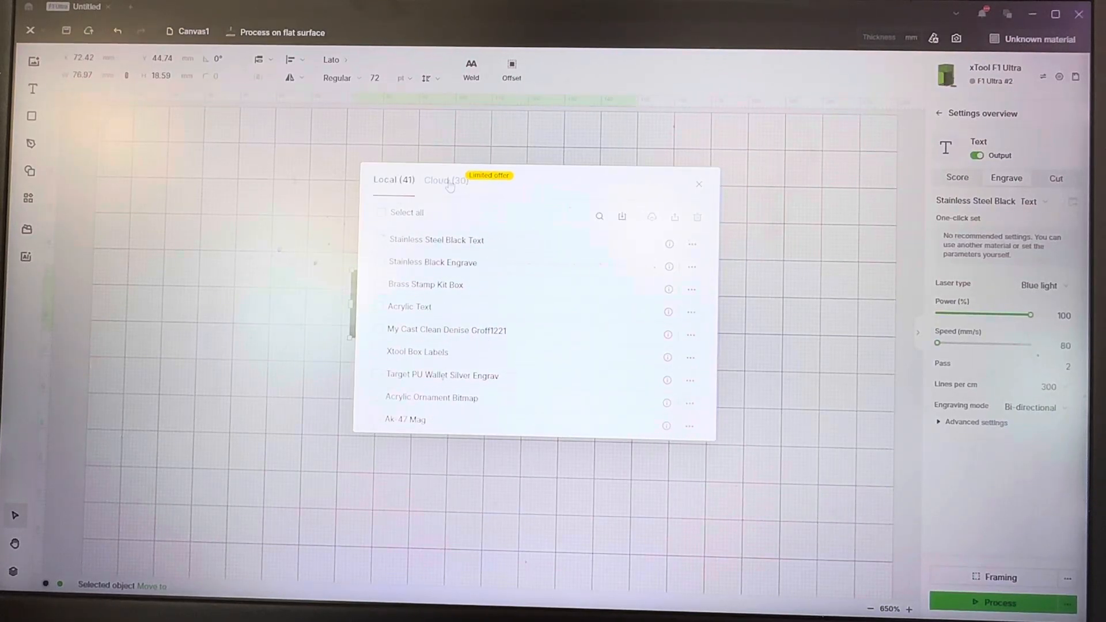
click(445, 180)
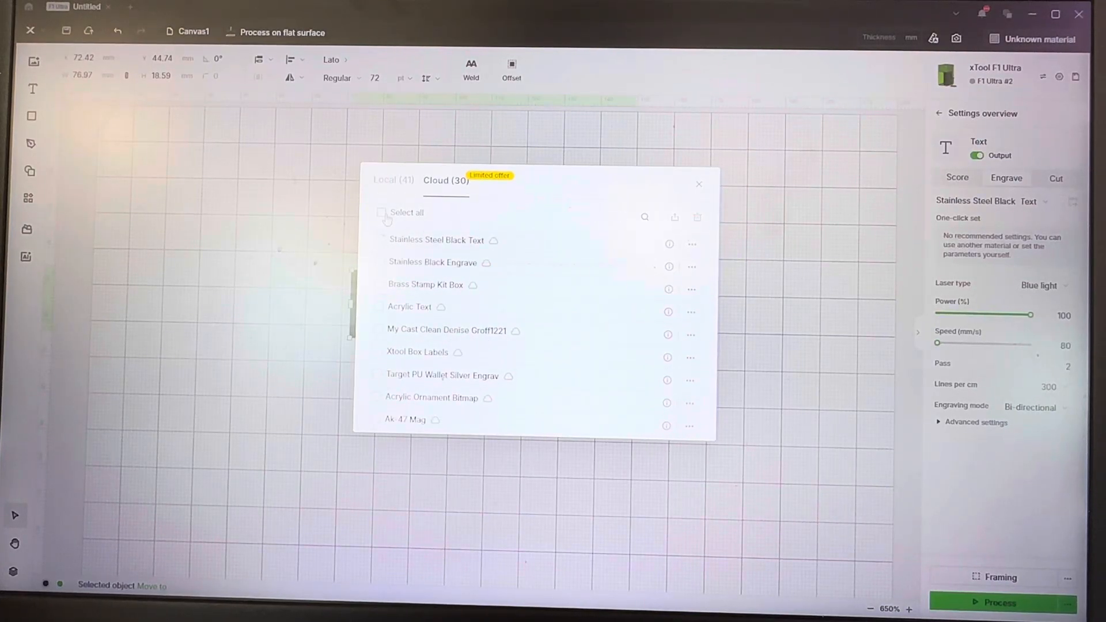
click(380, 212)
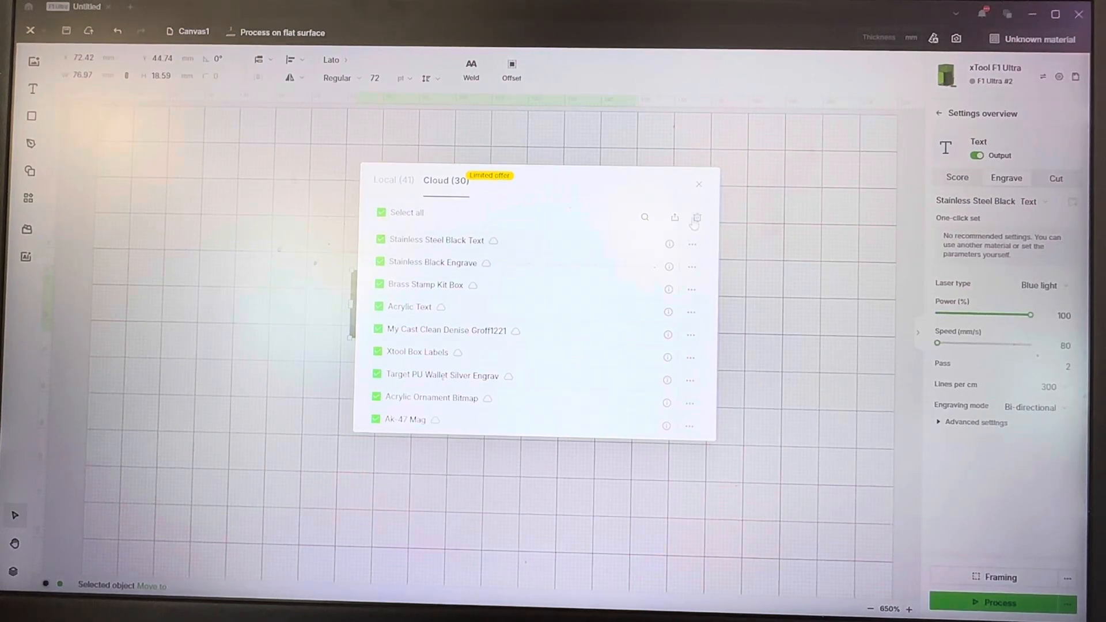
click(697, 217)
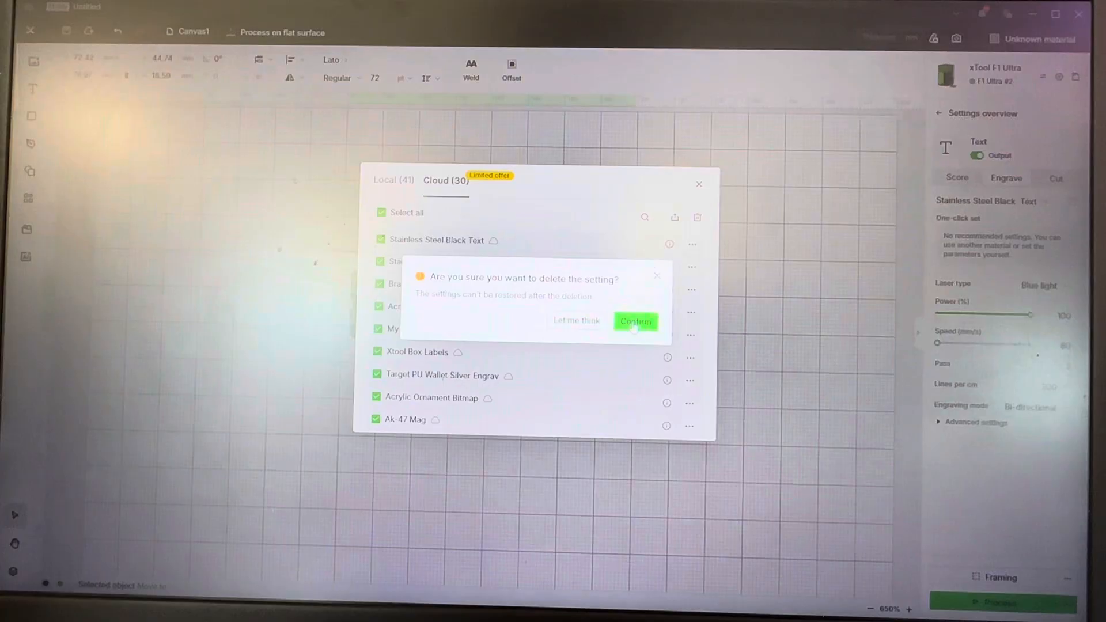
click(635, 321)
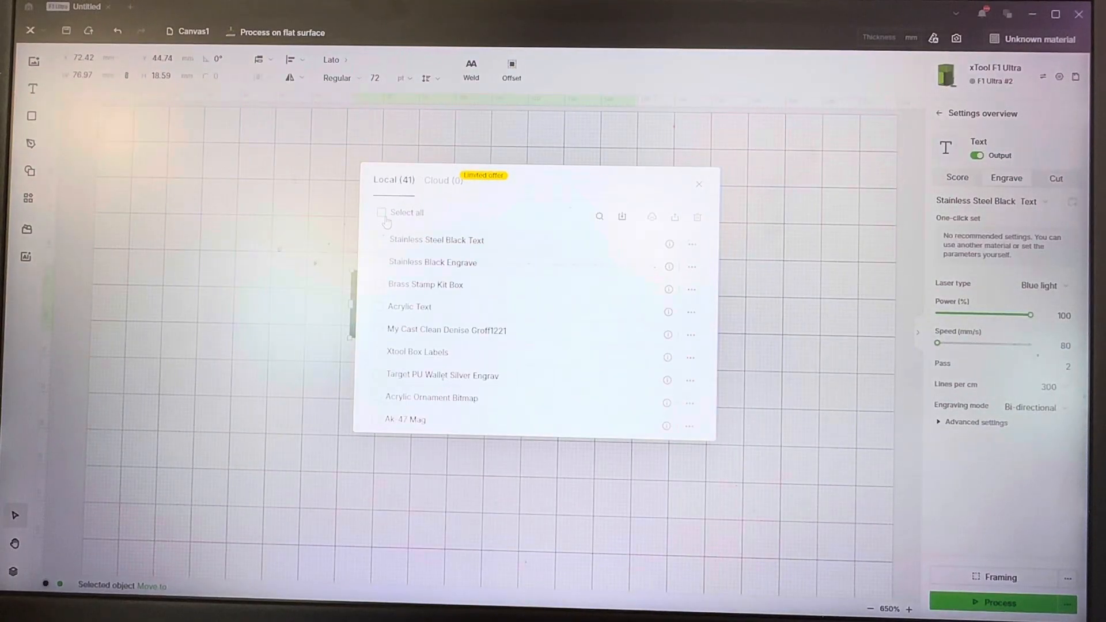
click(381, 213)
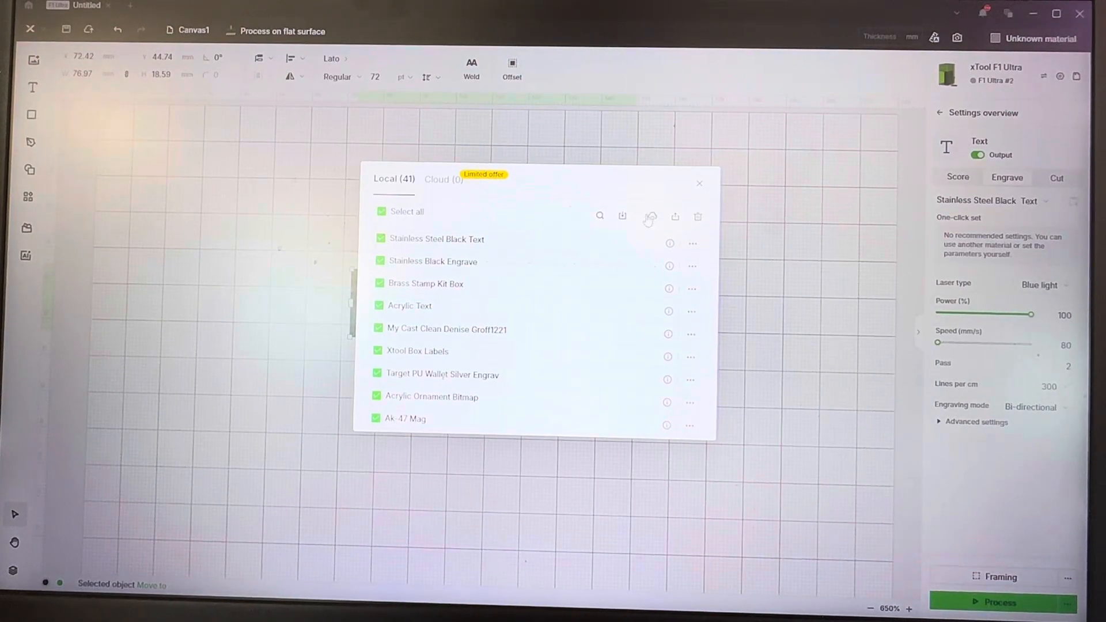
Step: Batch-export the selected local presets to drive D as 'Batch Setting Feb 4.2025'
click(622, 217)
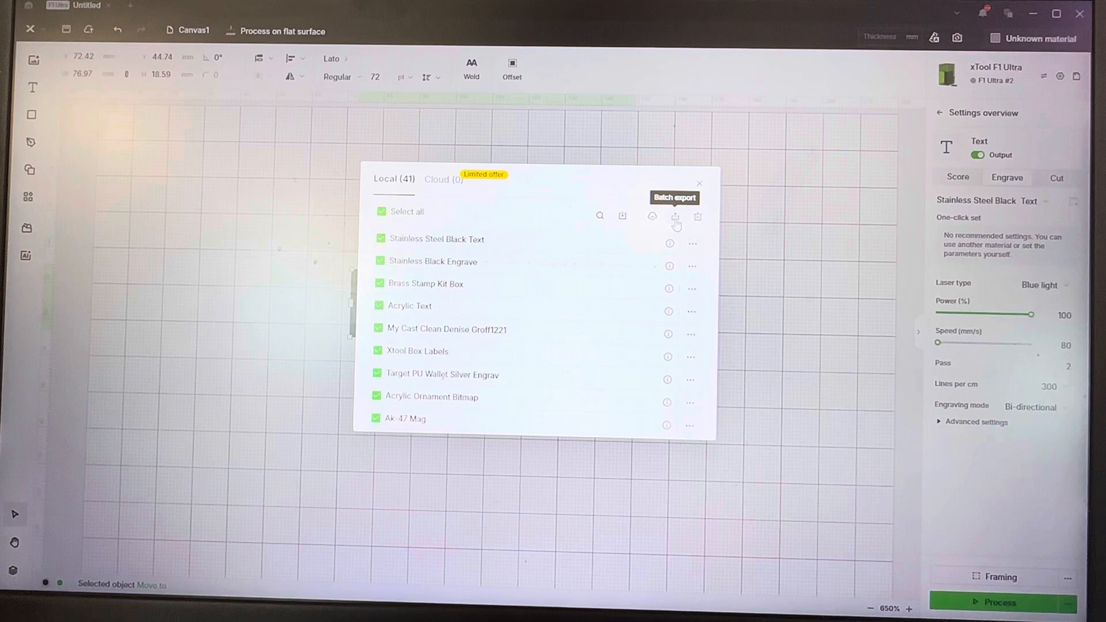
click(676, 216)
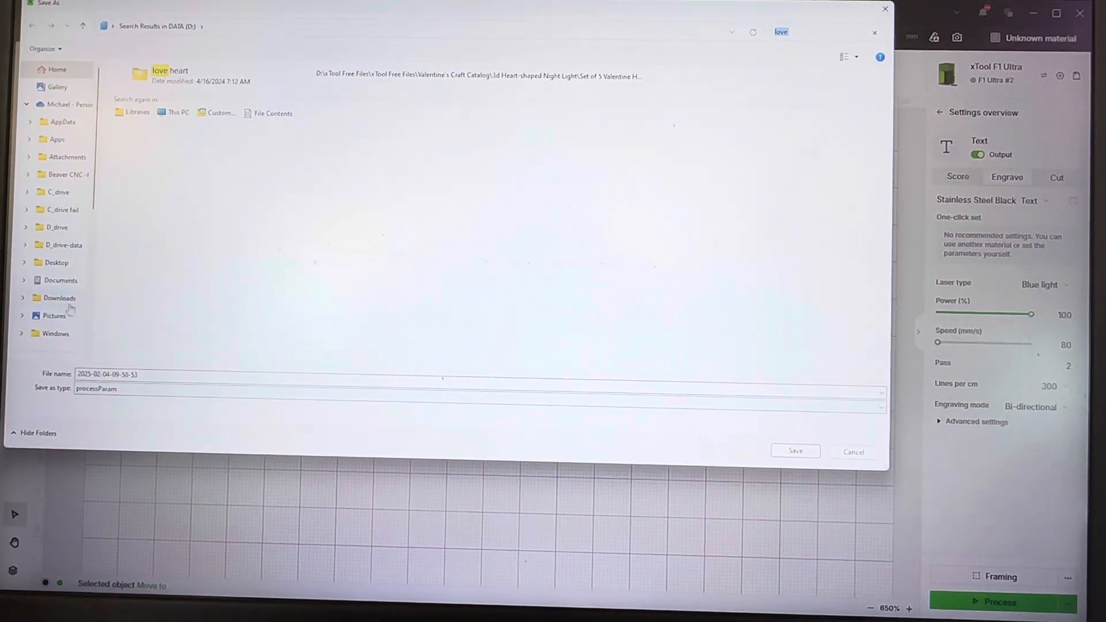
click(47, 294)
text(Batch Setting Ja)
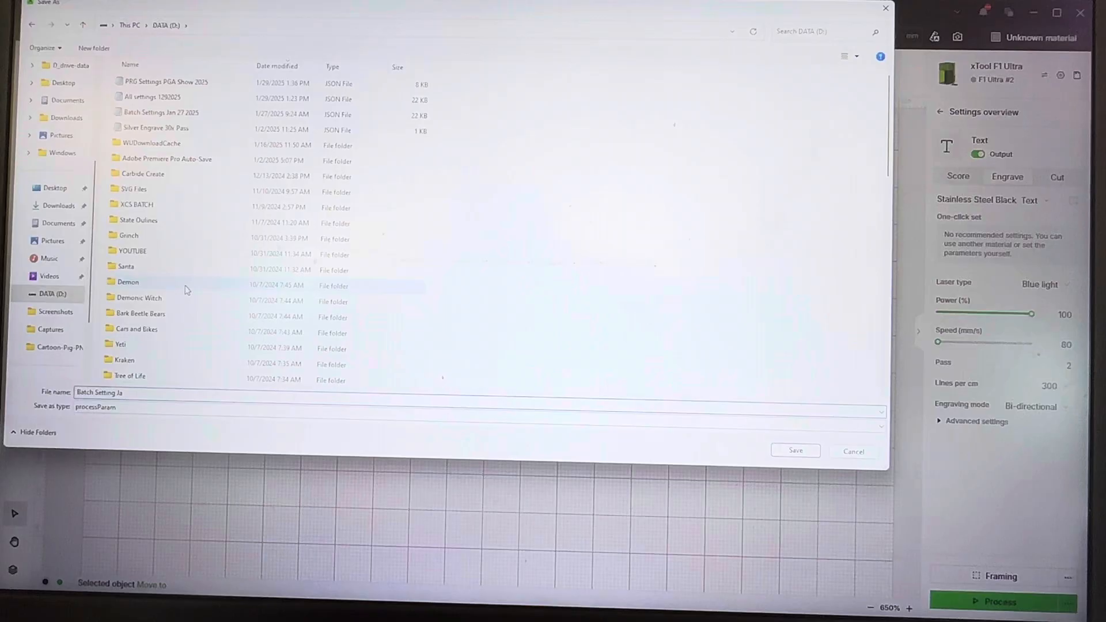
text(Fe)
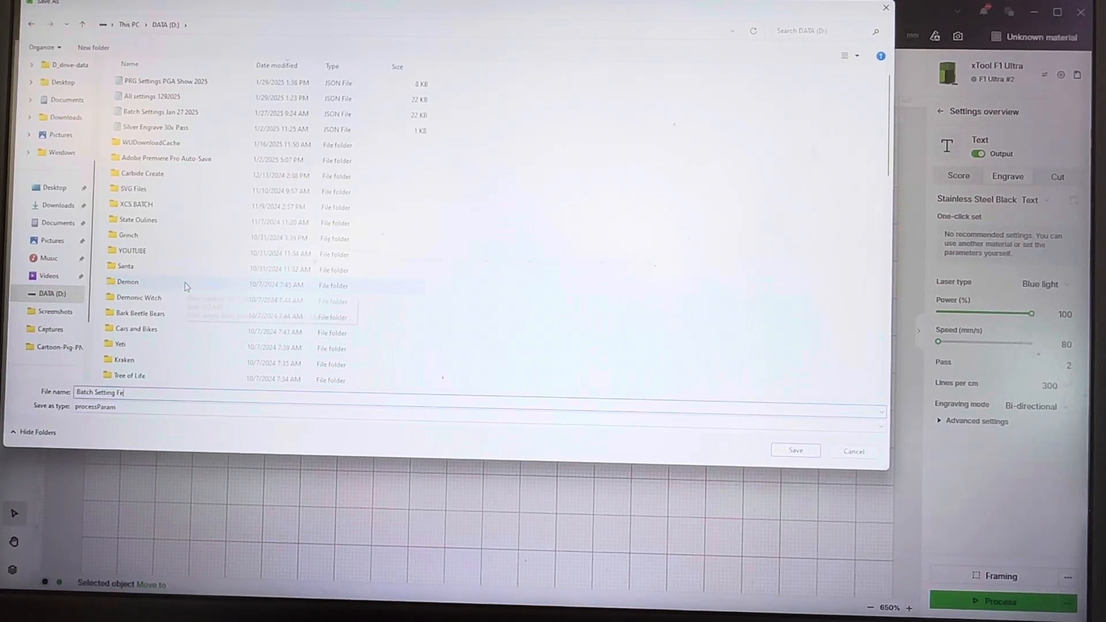
text(b 4)
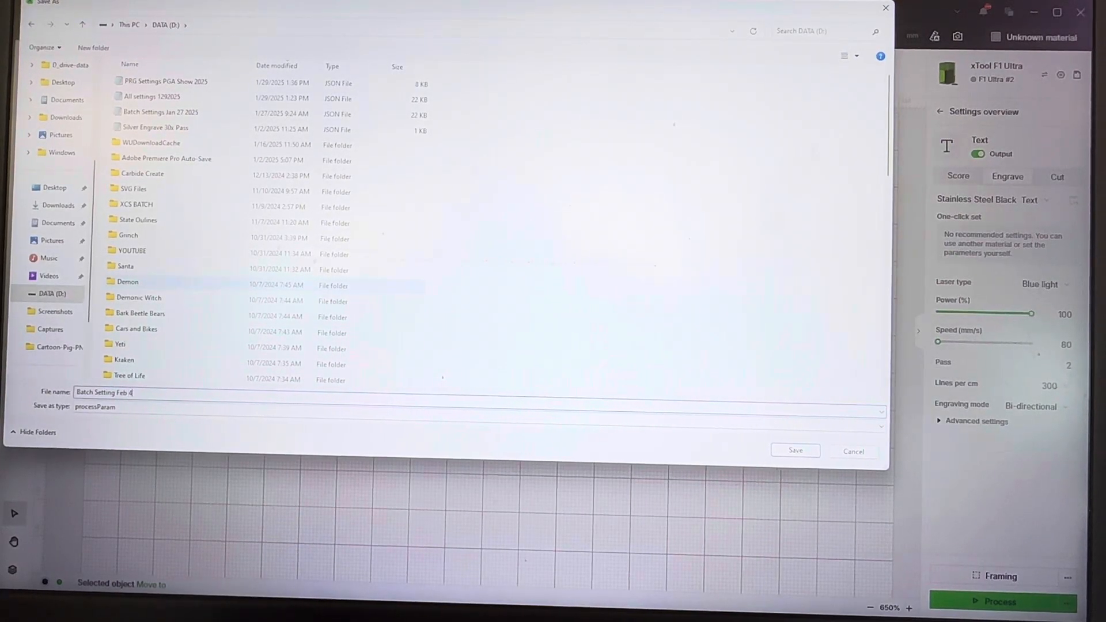
text(.2)
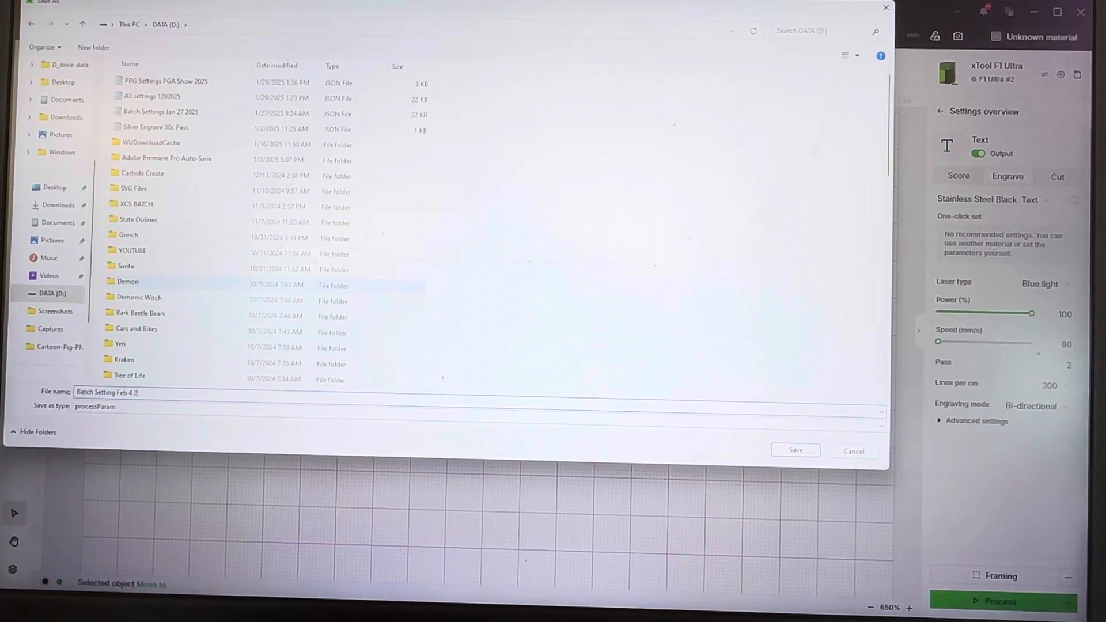
text(025)
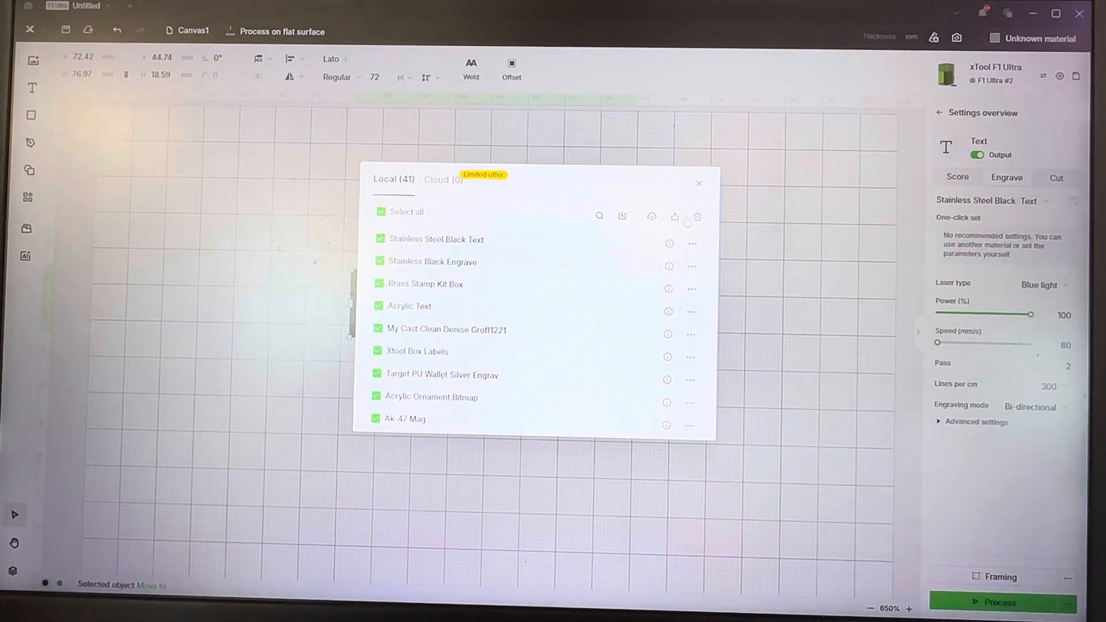
Step: Delete all 41 selected local presets and reopen the settings manager
click(698, 216)
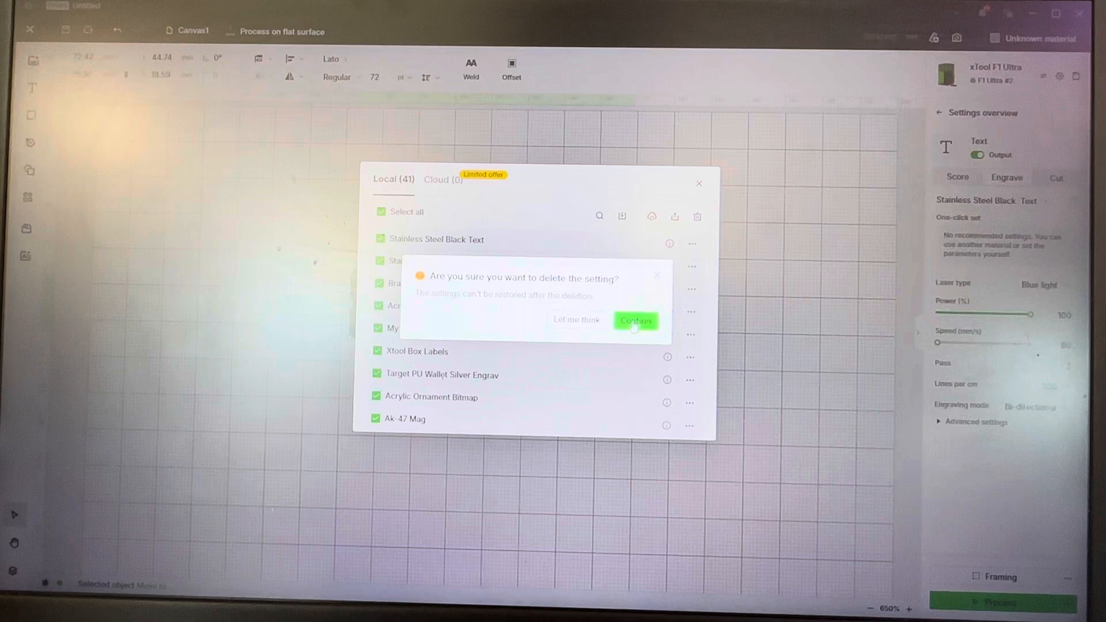
click(634, 320)
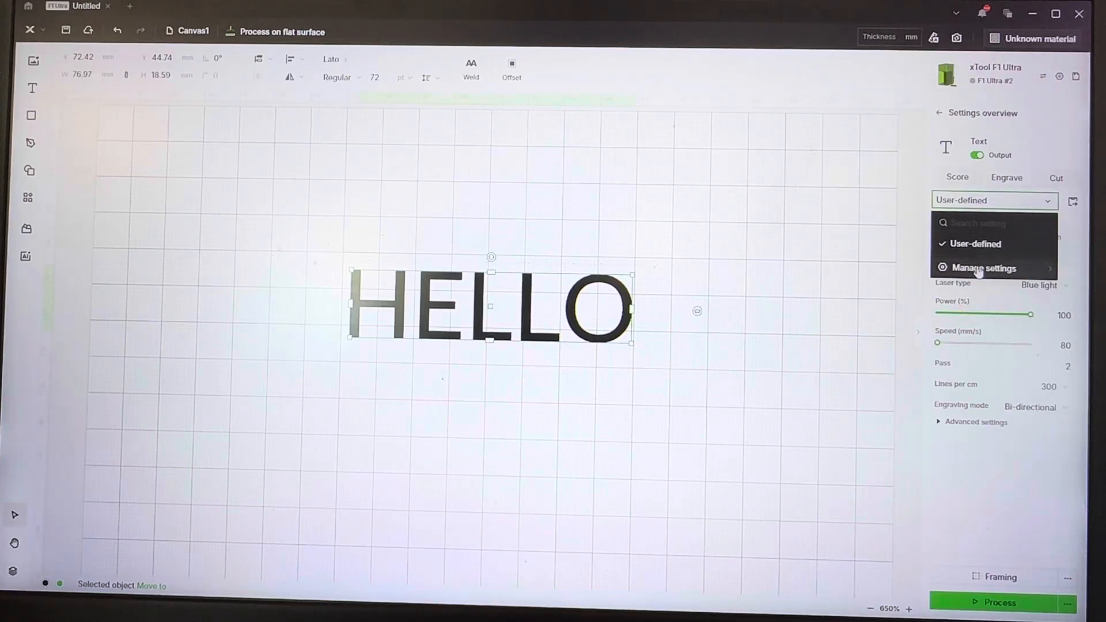
click(981, 268)
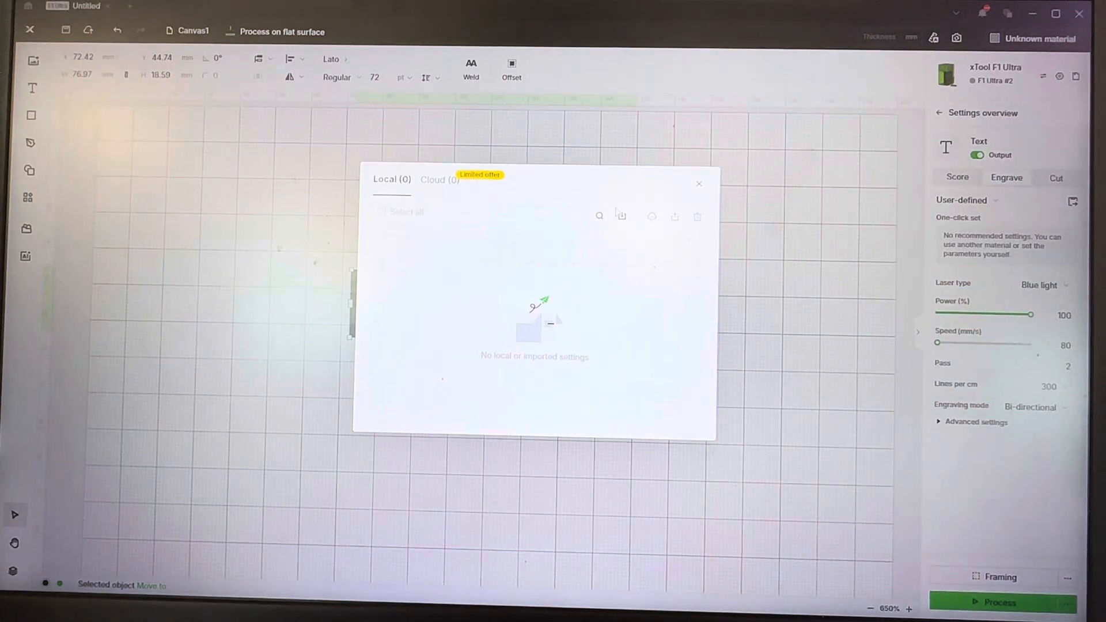
mouse_move(621, 217)
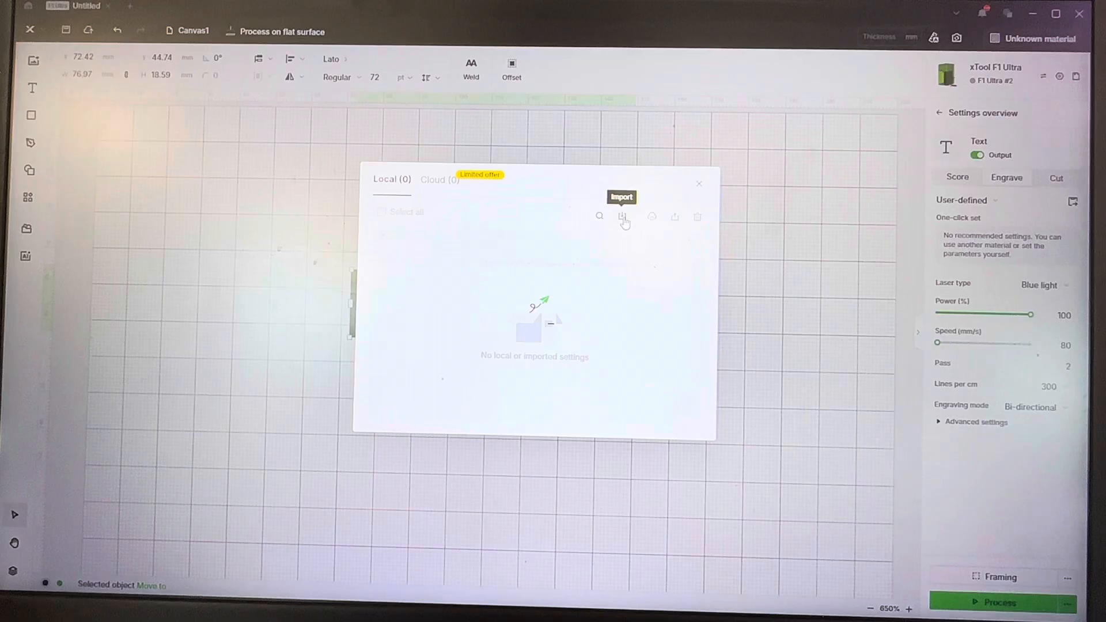
Step: Import the Batch Setting Feb 4 2025.json file to restore the 41 presets, then close the manager
click(621, 217)
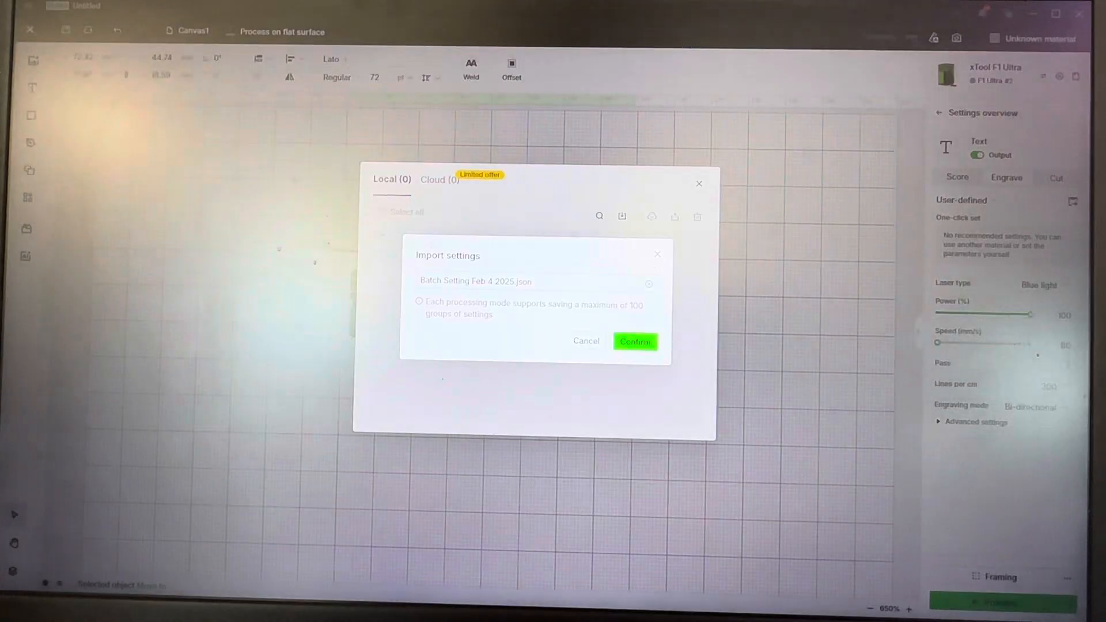
click(635, 342)
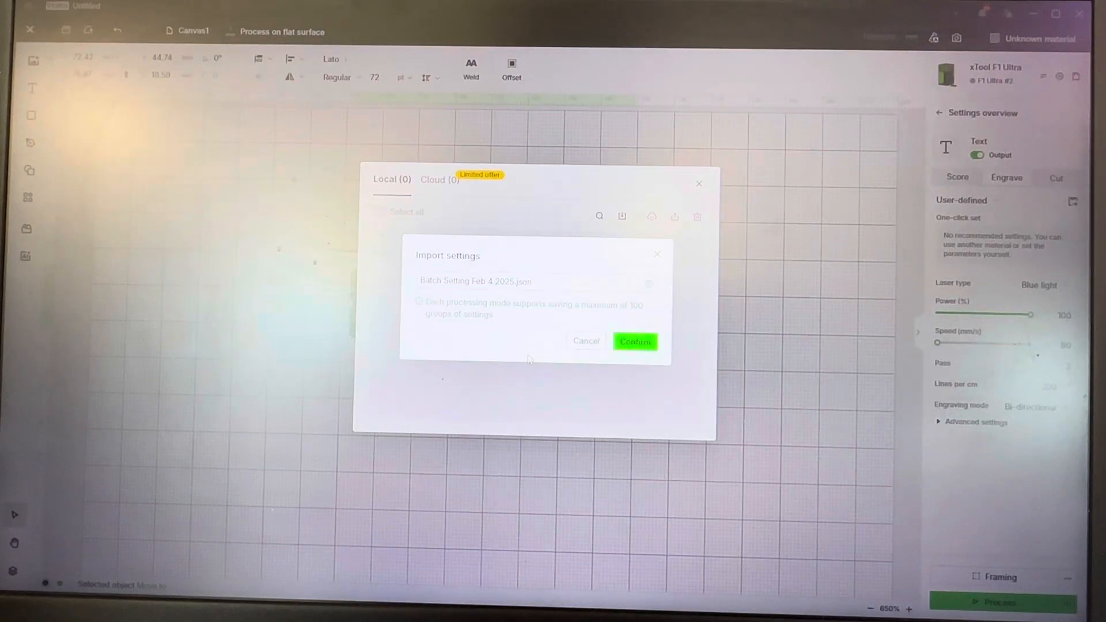
click(635, 342)
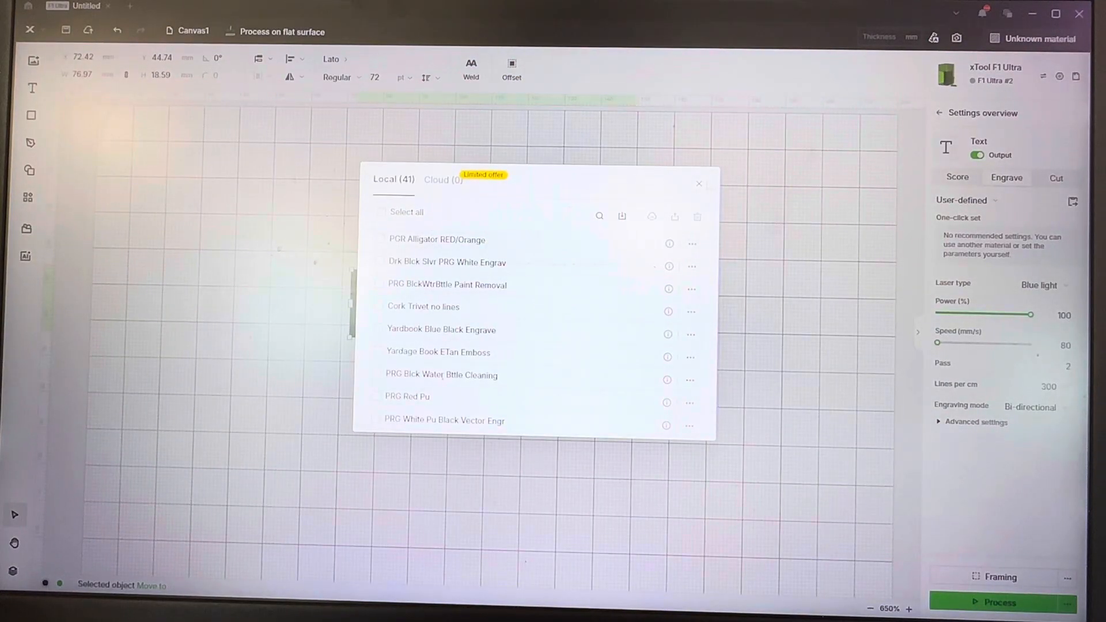
click(698, 183)
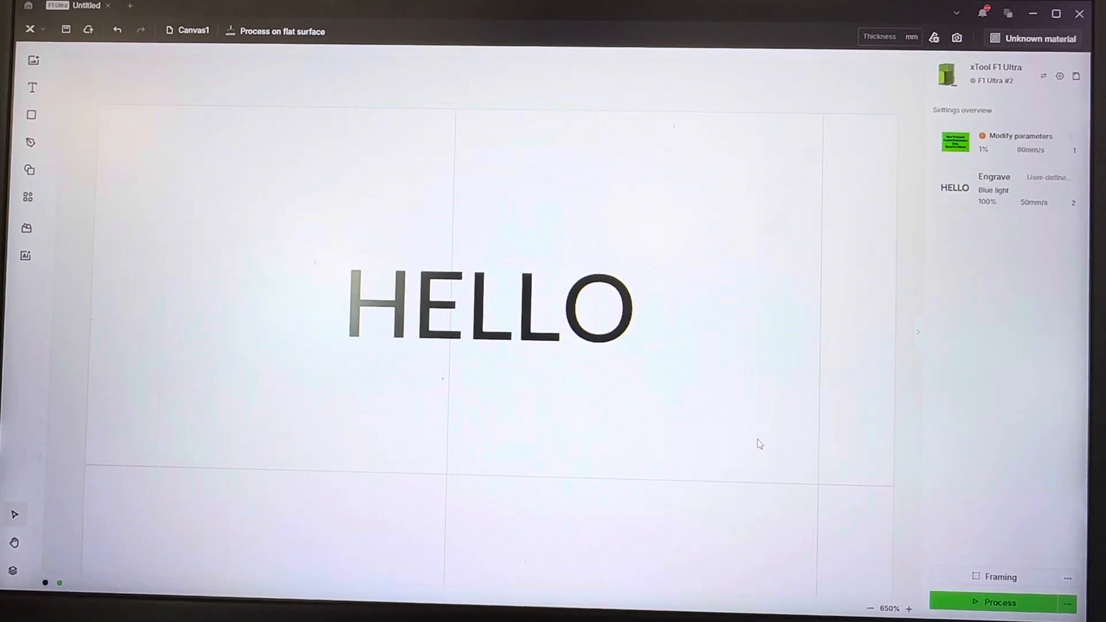
Step: Save the HELLO text's engrave parameters as a new preset named 'Black Engrave Stainless Darker'
click(490, 307)
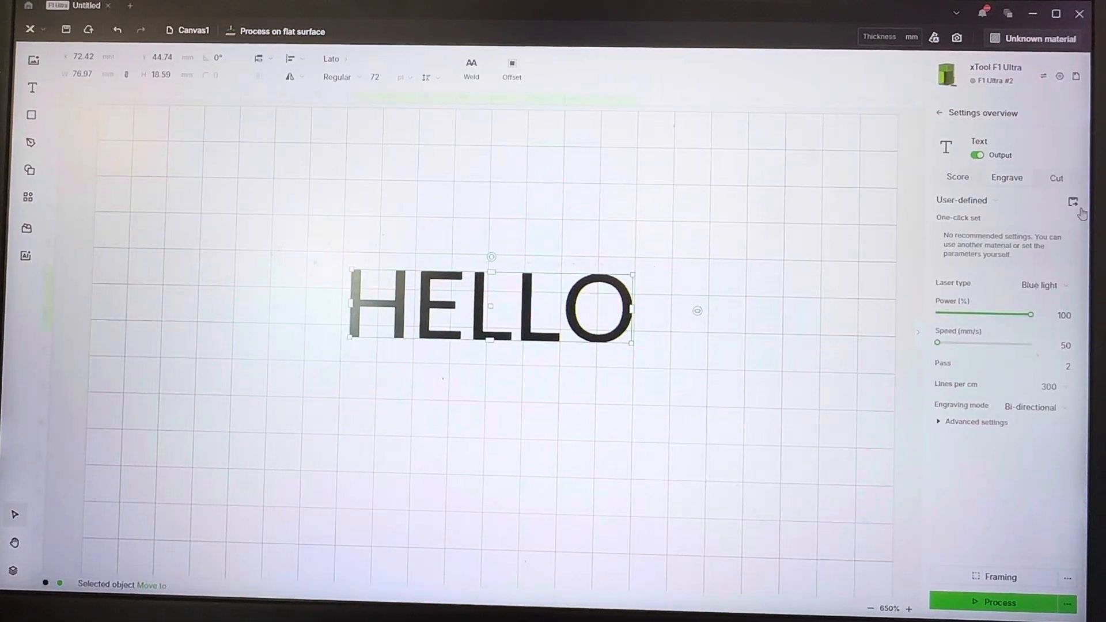
click(1072, 201)
text(Black Engrave Stx)
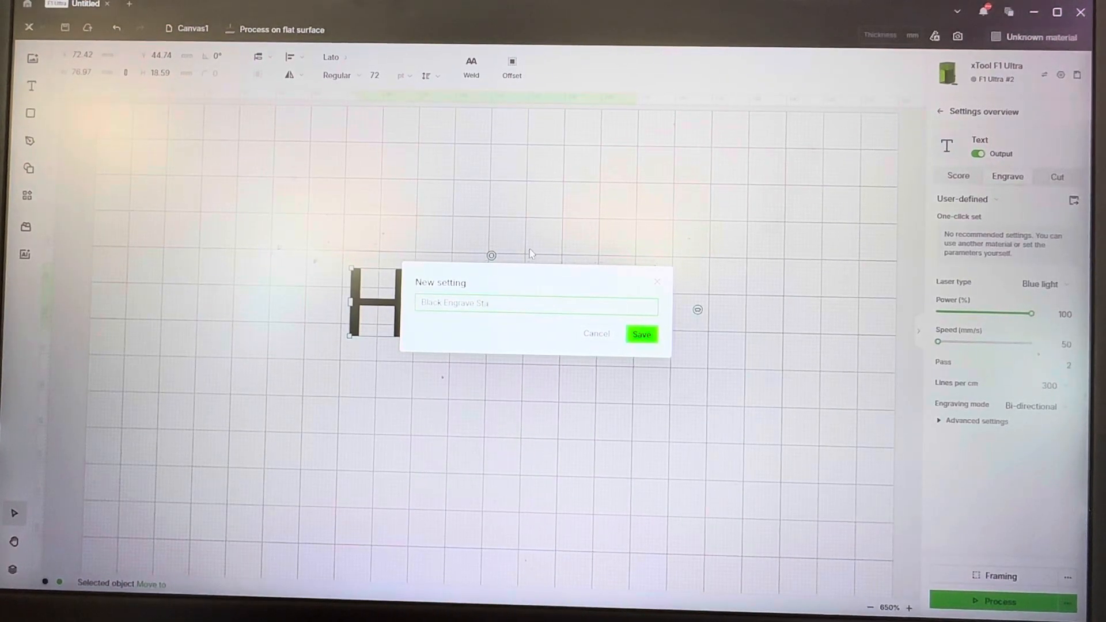
text(inless)
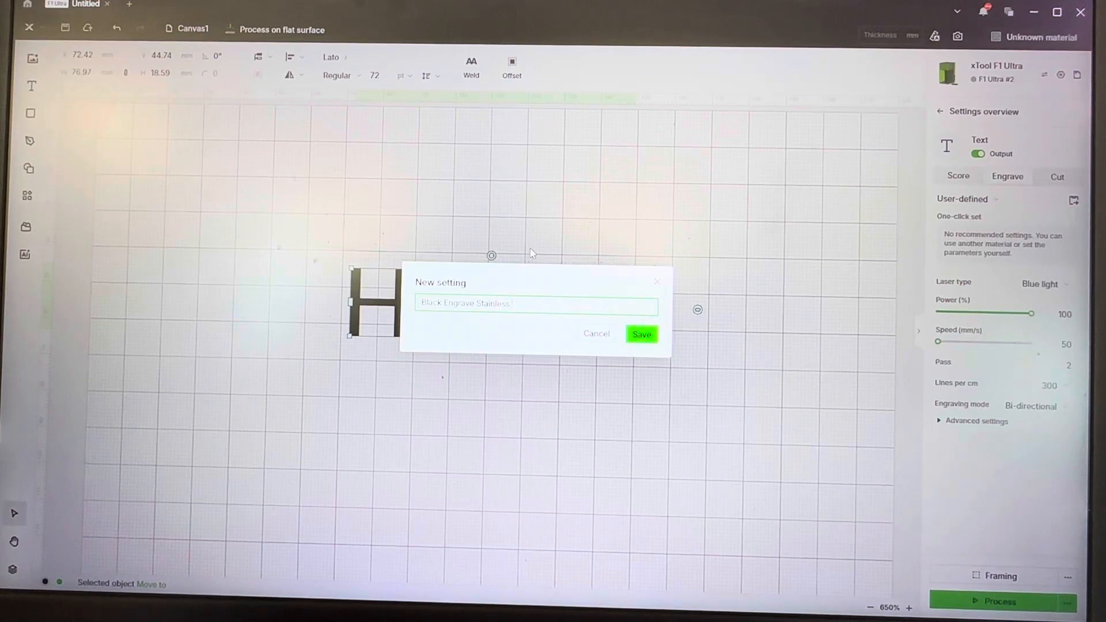
text(Dark)
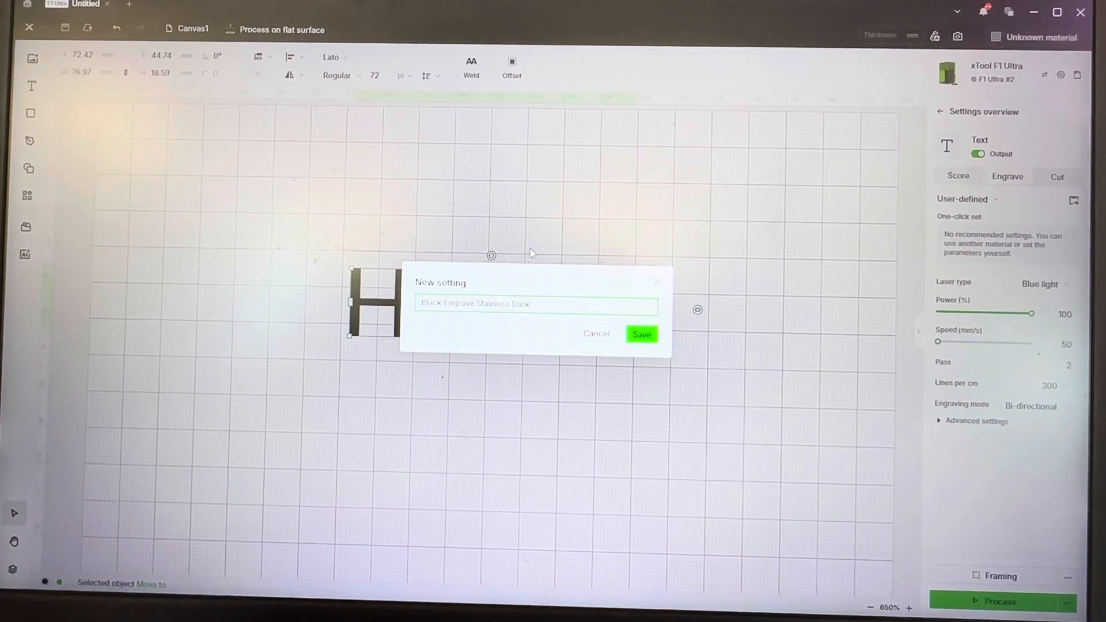
text(er)
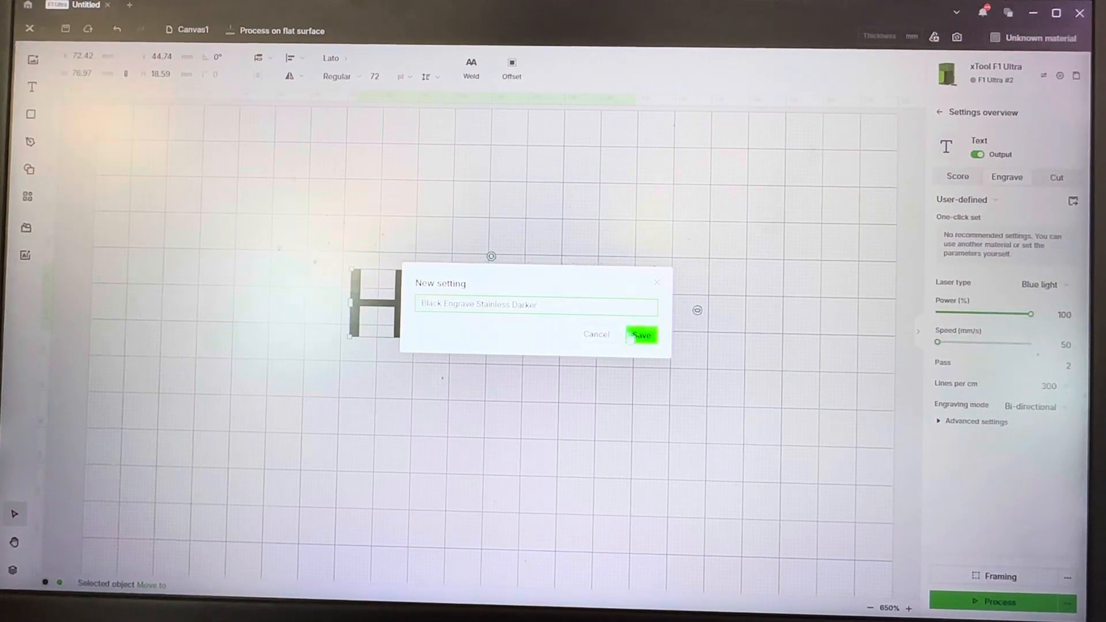
click(641, 334)
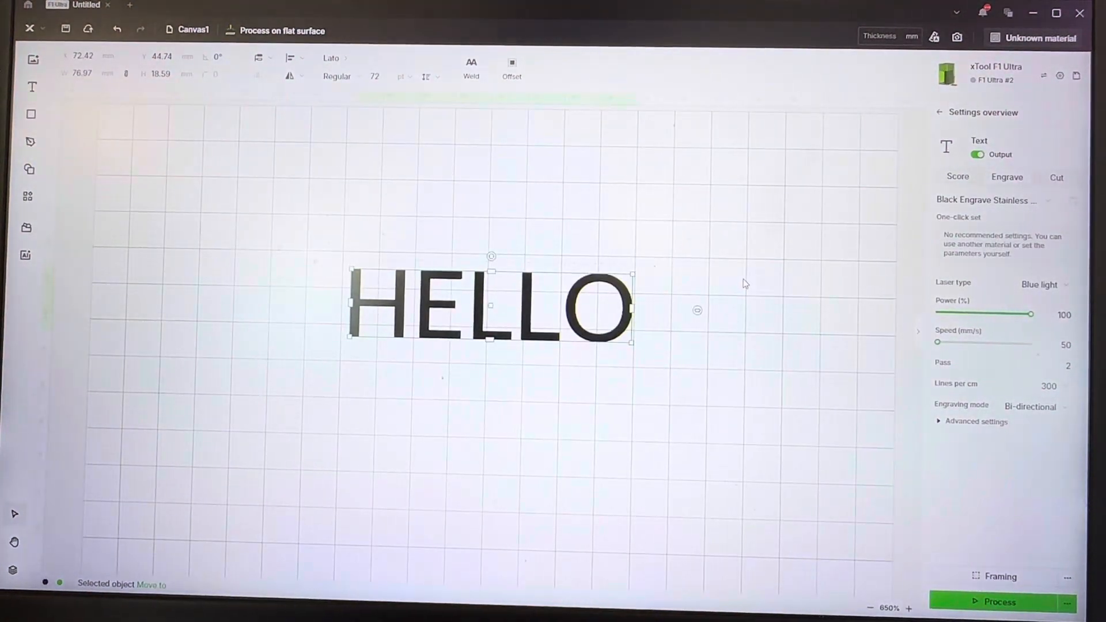
mouse_move(794, 284)
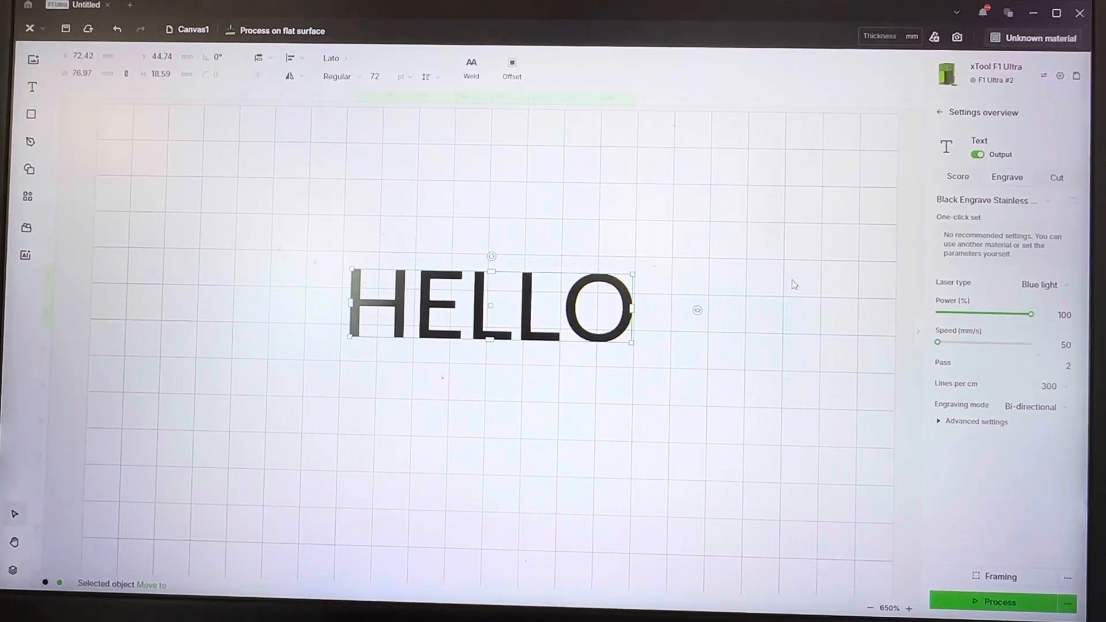
mouse_move(865, 276)
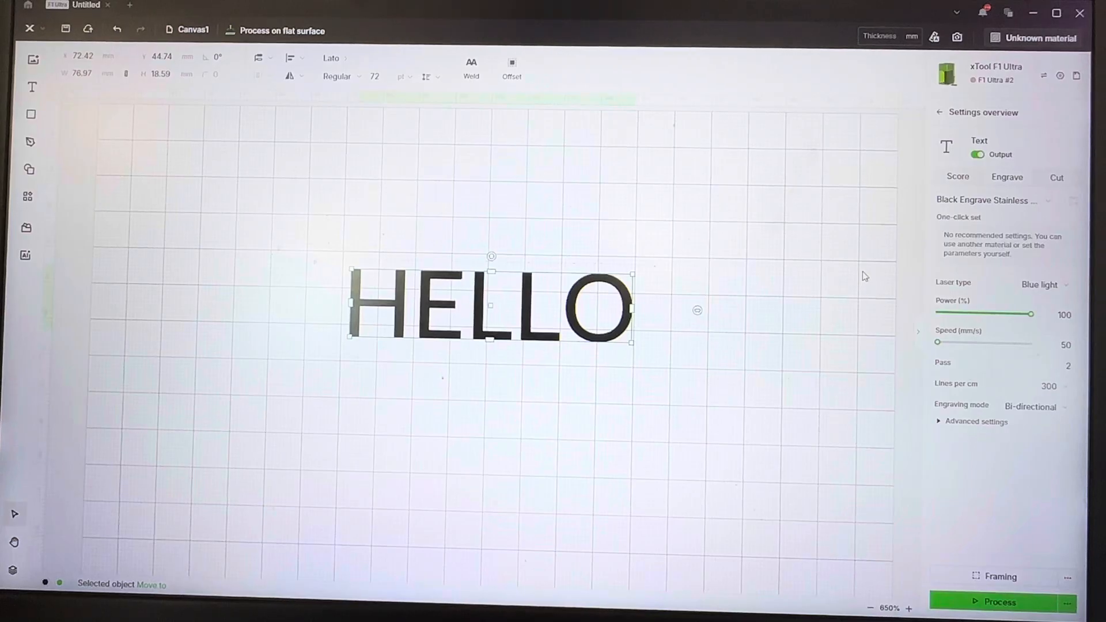
Step: Review the preset dropdown, then bring up Manage settings listing 42 local presets
click(995, 200)
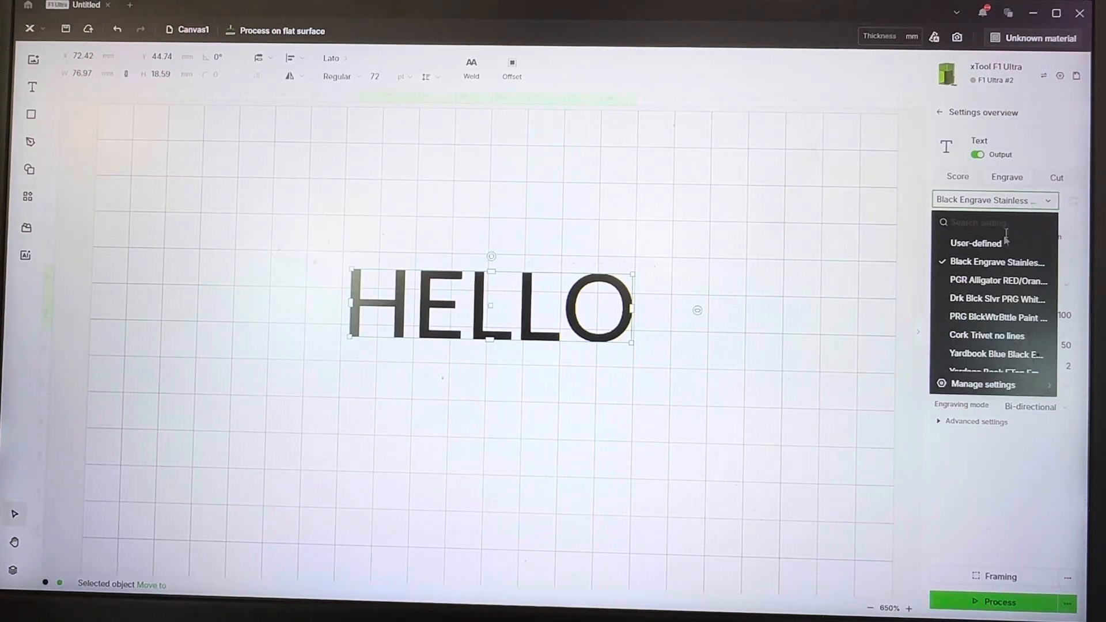
scroll(down, 3)
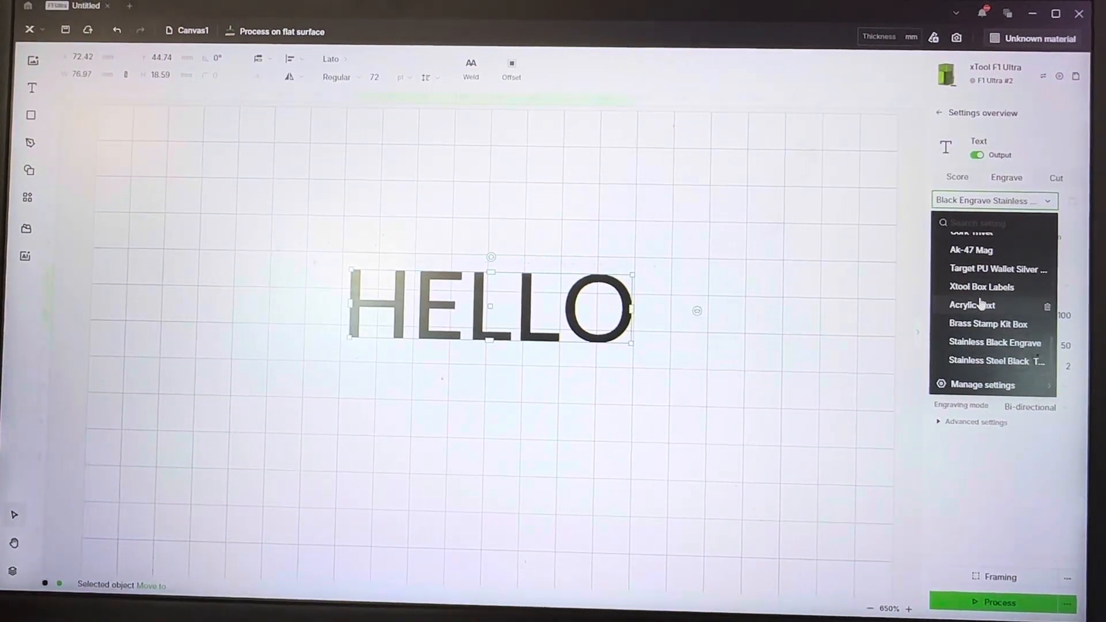
scroll(up, 3)
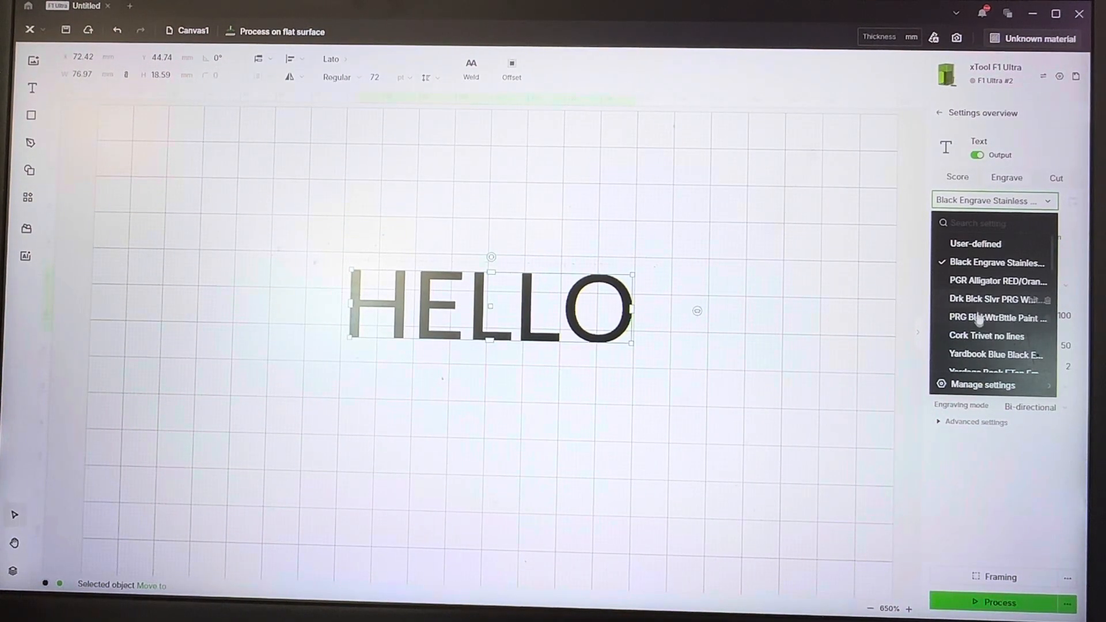
scroll(down, 3)
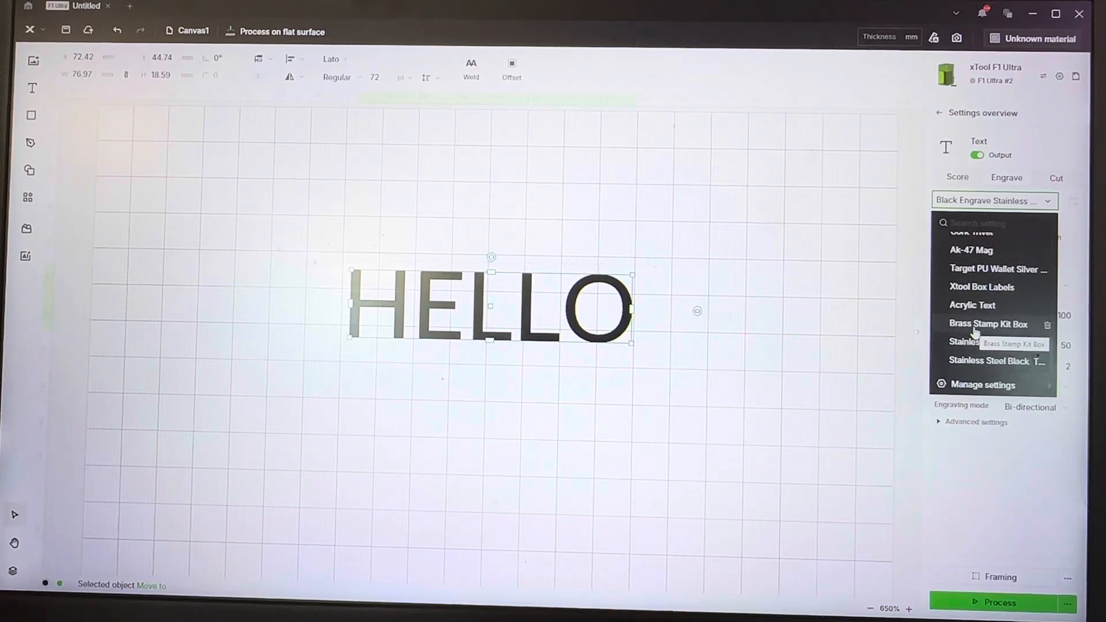
scroll(up, 3)
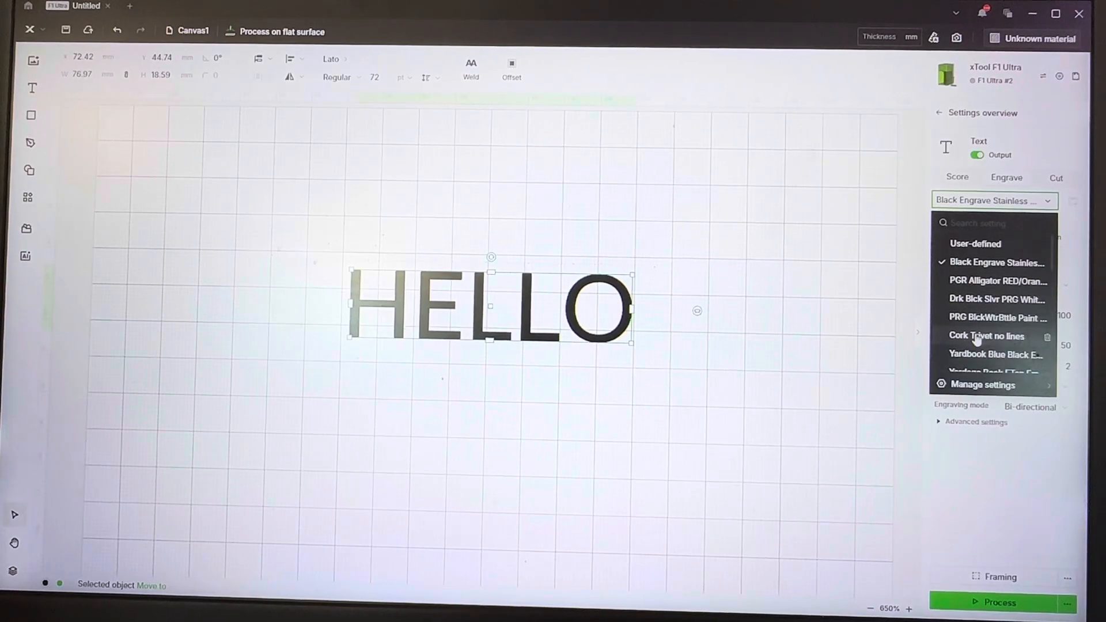
click(993, 262)
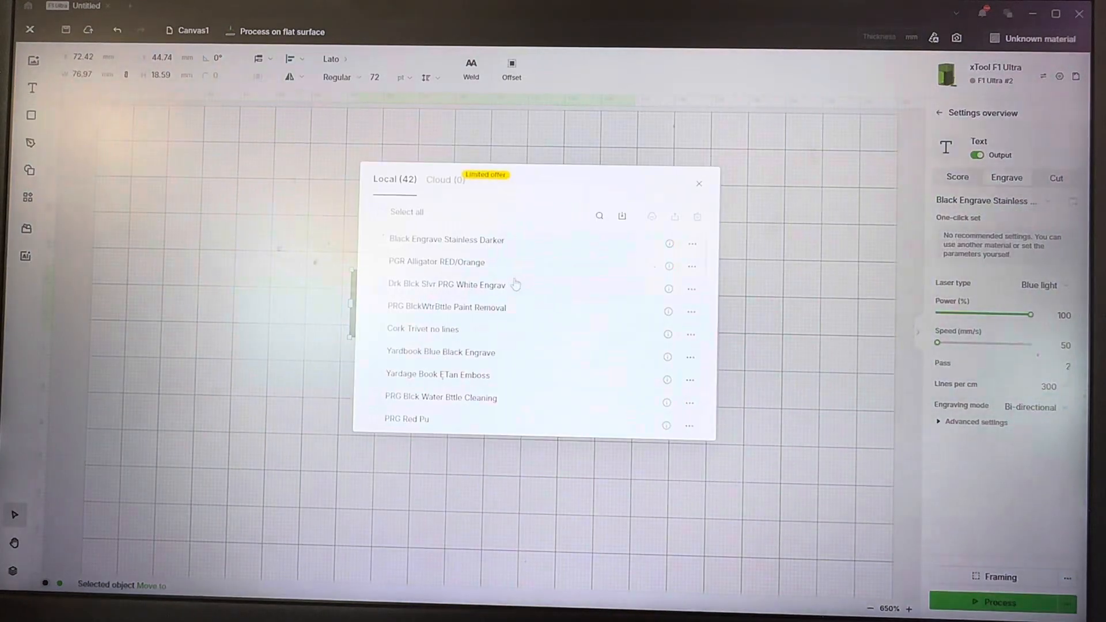
Step: Check Black Engrave Stainless Darker in the manager, close it, and reopen the preset dropdown
click(381, 211)
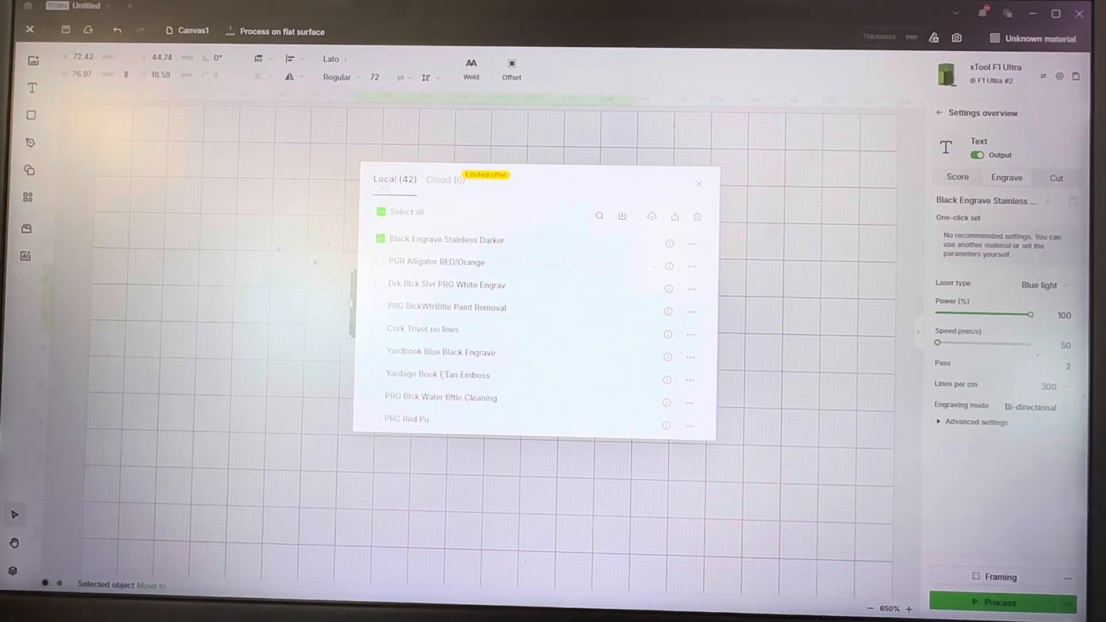
scroll(down, 3)
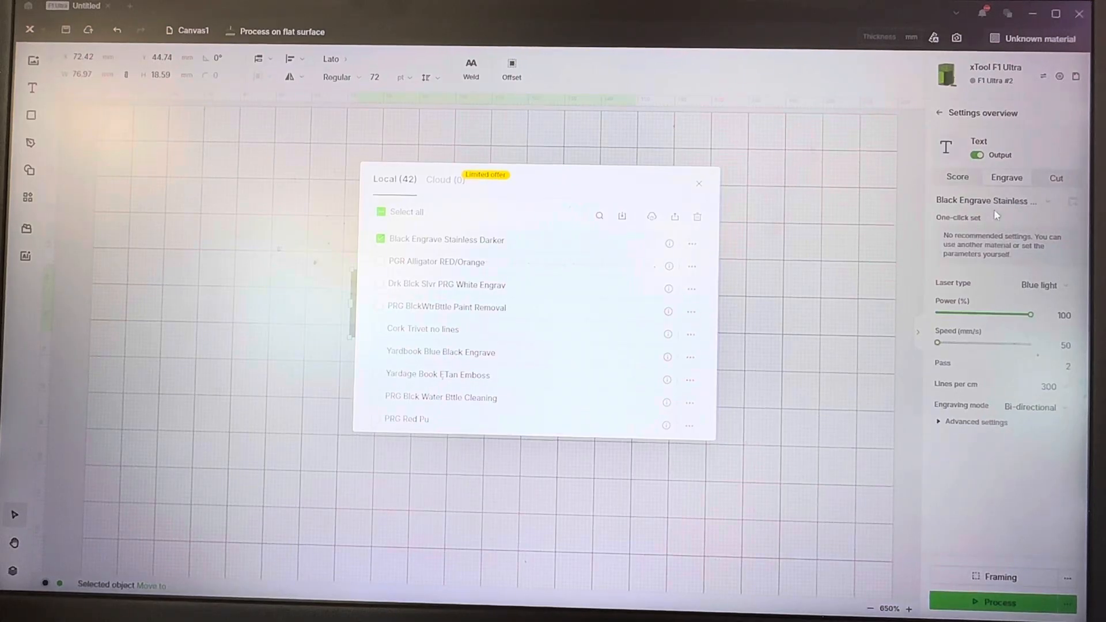
click(698, 183)
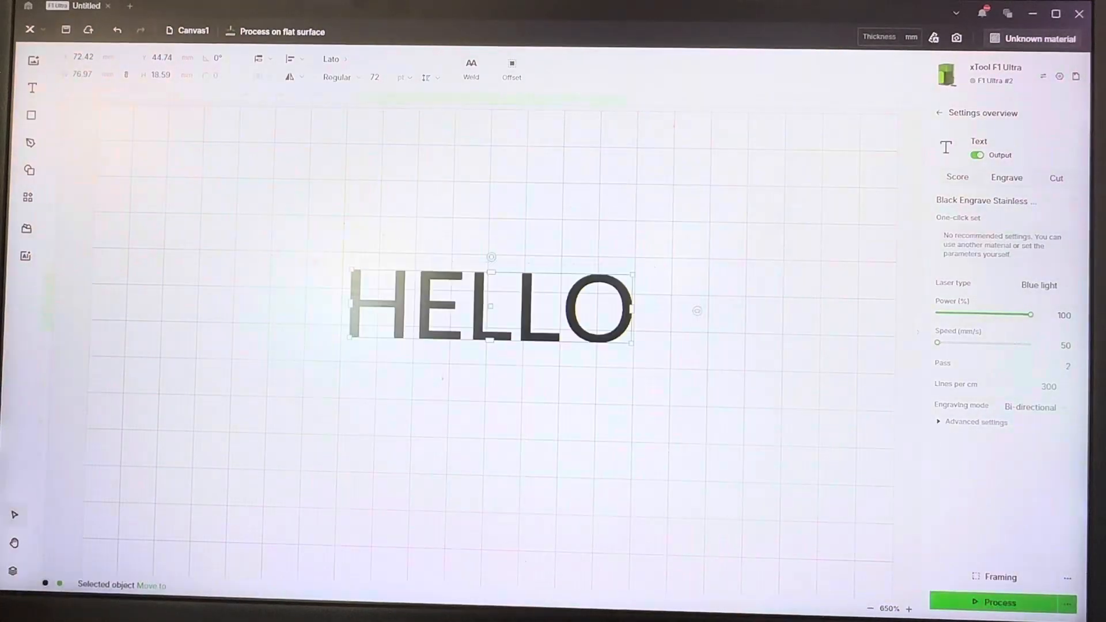
click(993, 200)
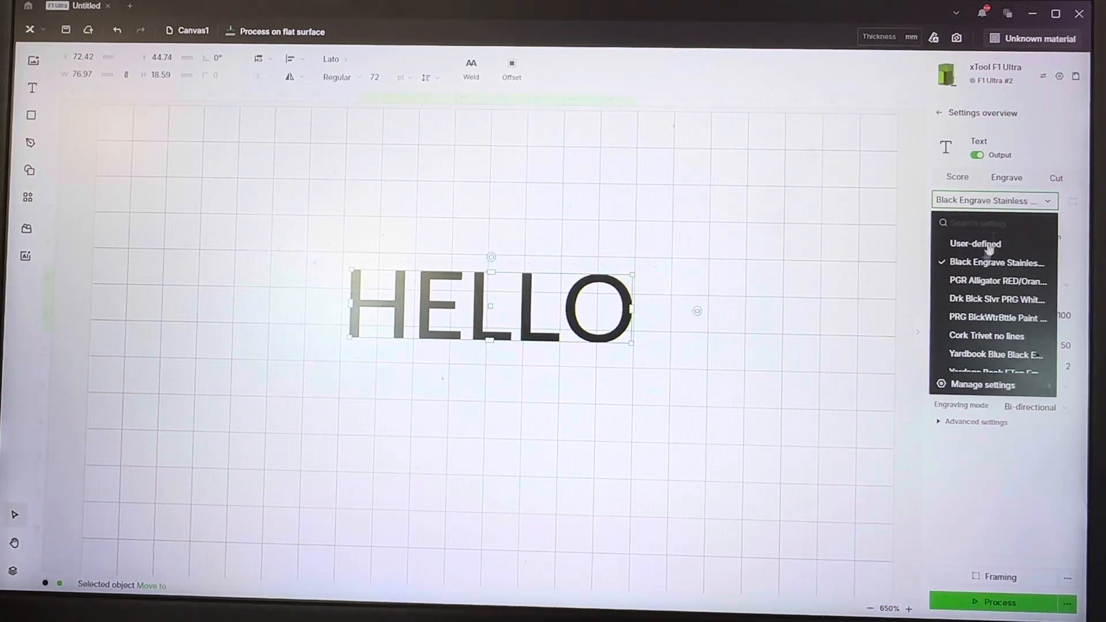
Step: Open Manage settings showing all 42 local presets
click(982, 384)
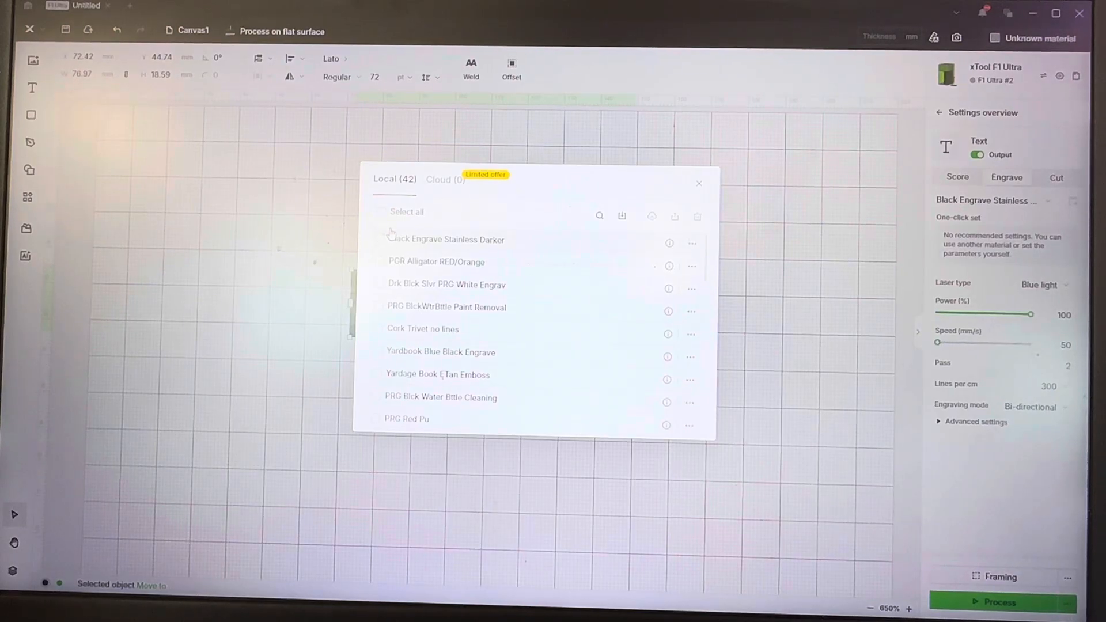
mouse_move(324, 357)
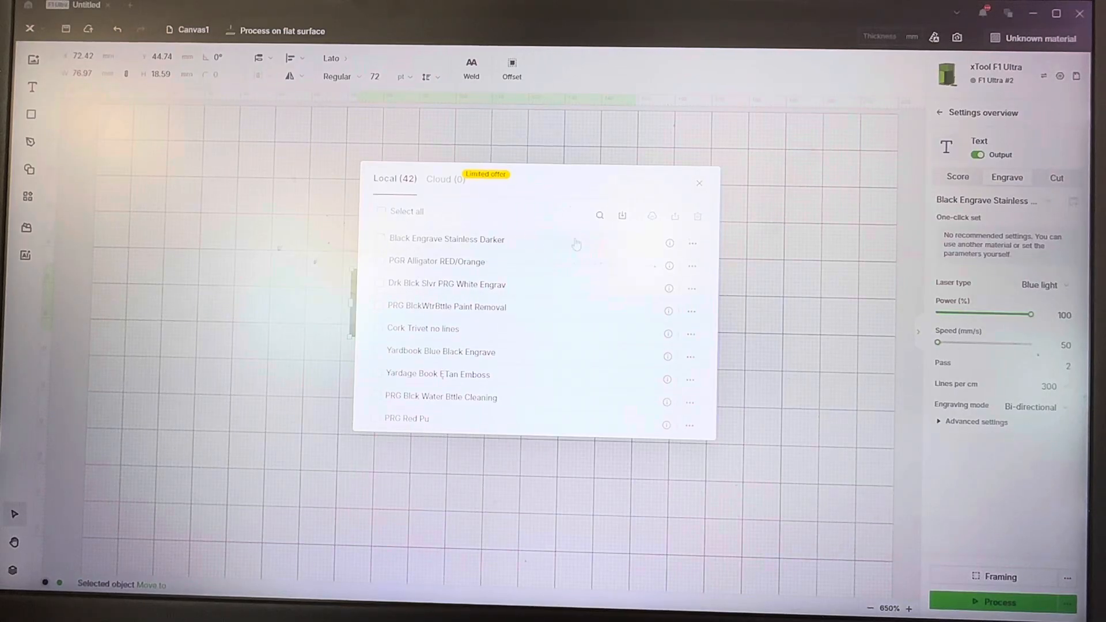
mouse_move(459, 214)
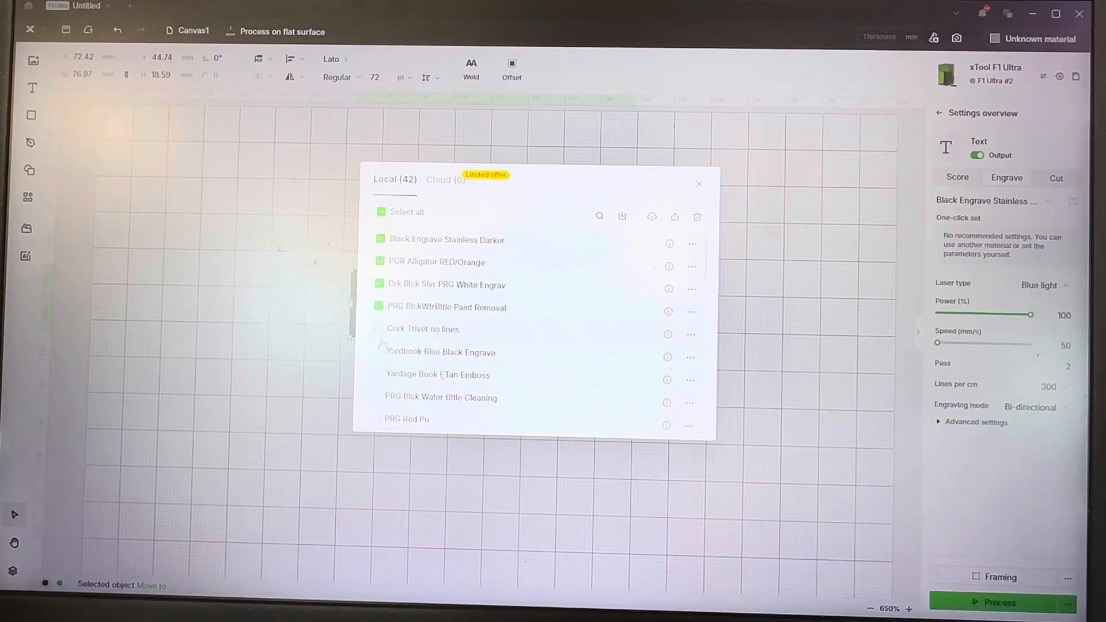
Step: Delete the checked unwanted presets until the Local list shrinks to 25
scroll(down, 3)
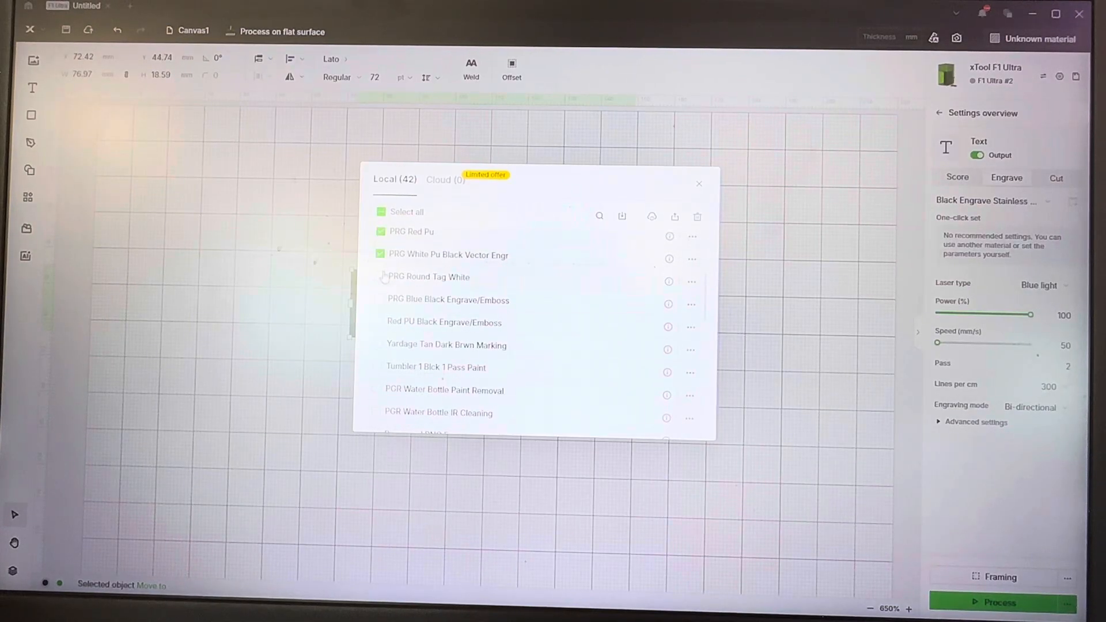
click(380, 211)
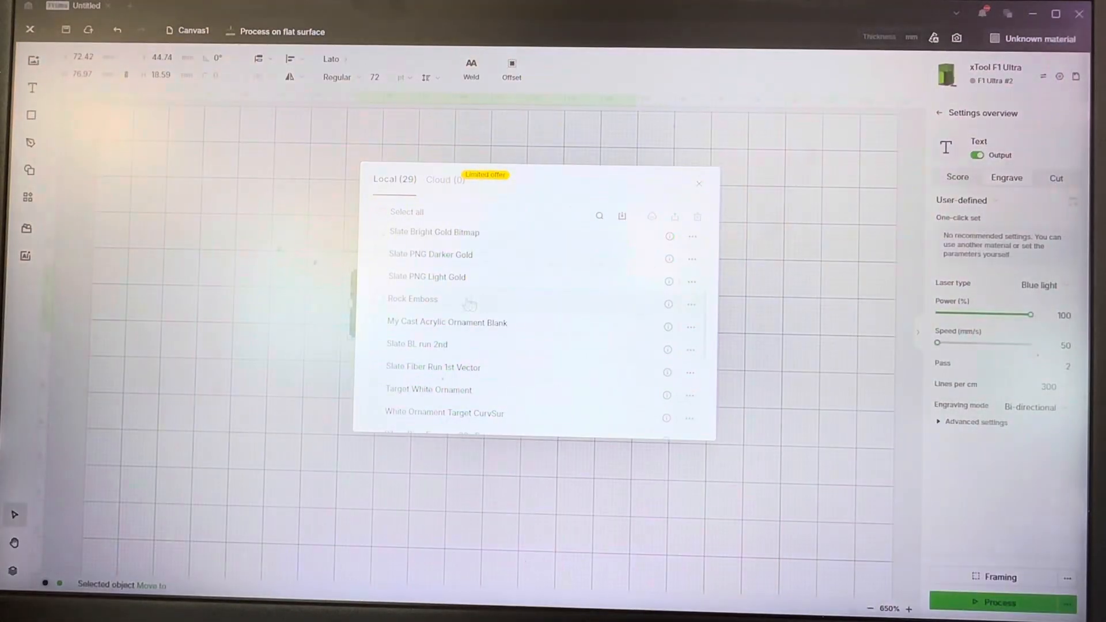
click(381, 212)
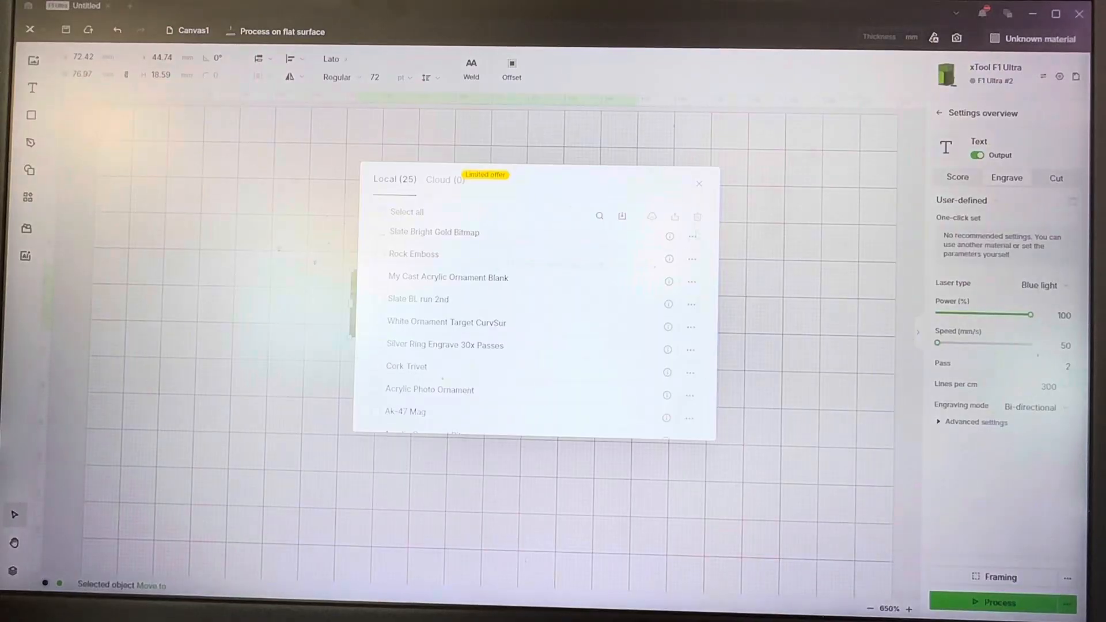
scroll(down, 3)
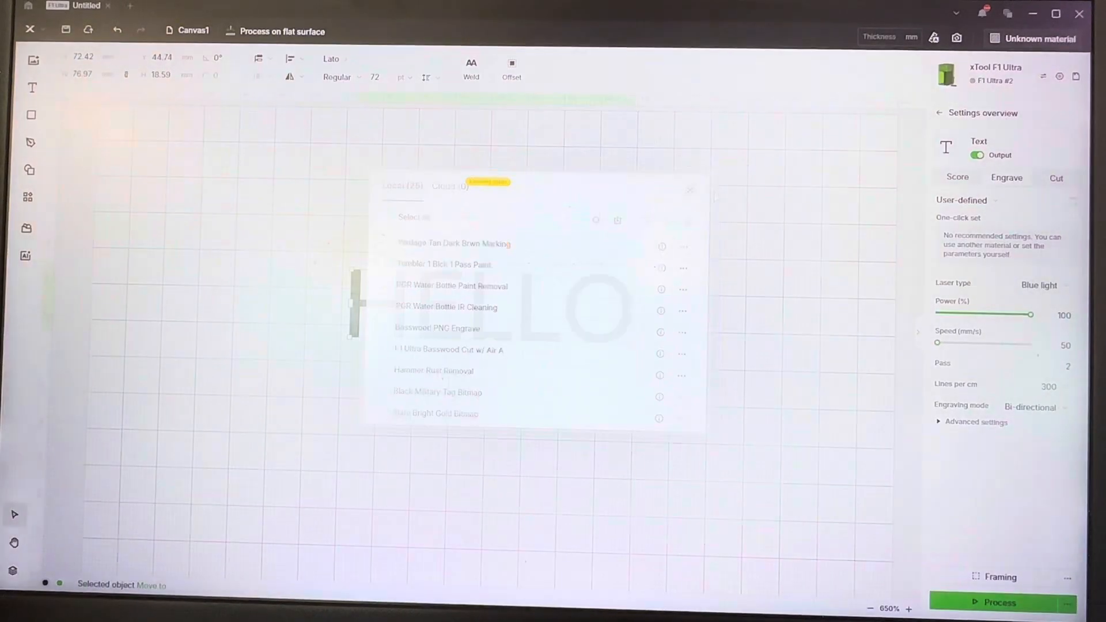
Step: Review the trimmed preset dropdown for the HELLO text
click(991, 200)
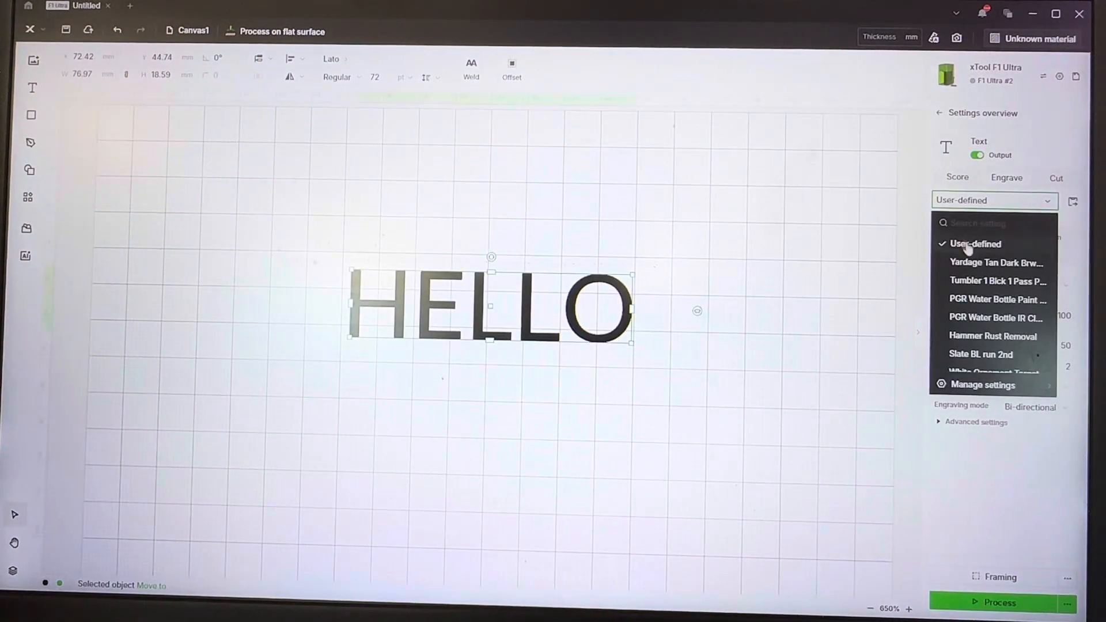
mouse_move(988, 262)
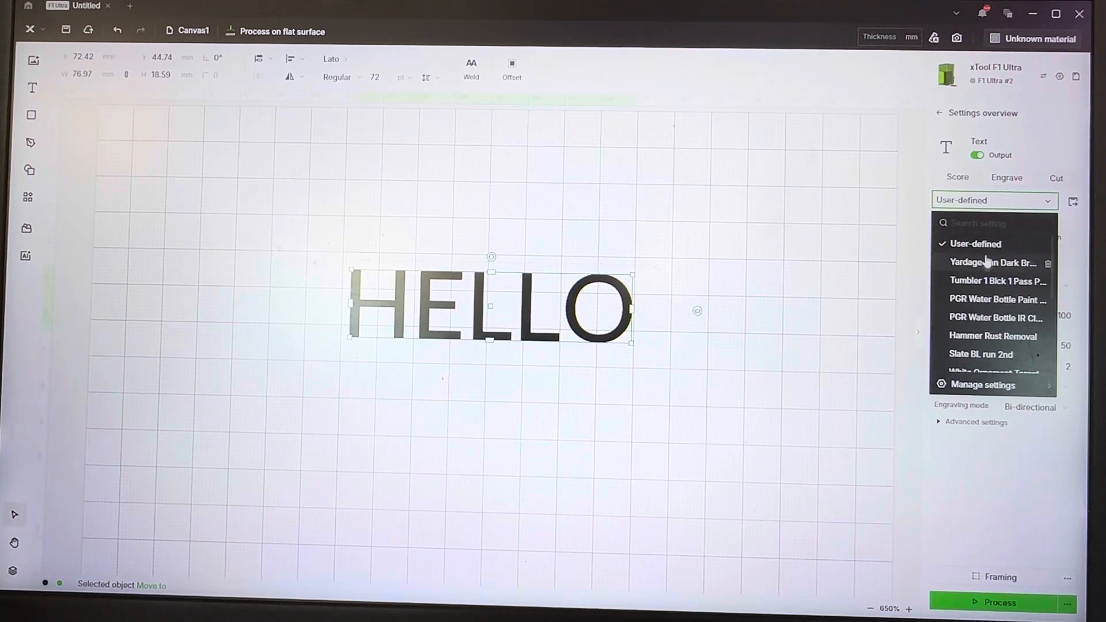
scroll(down, 3)
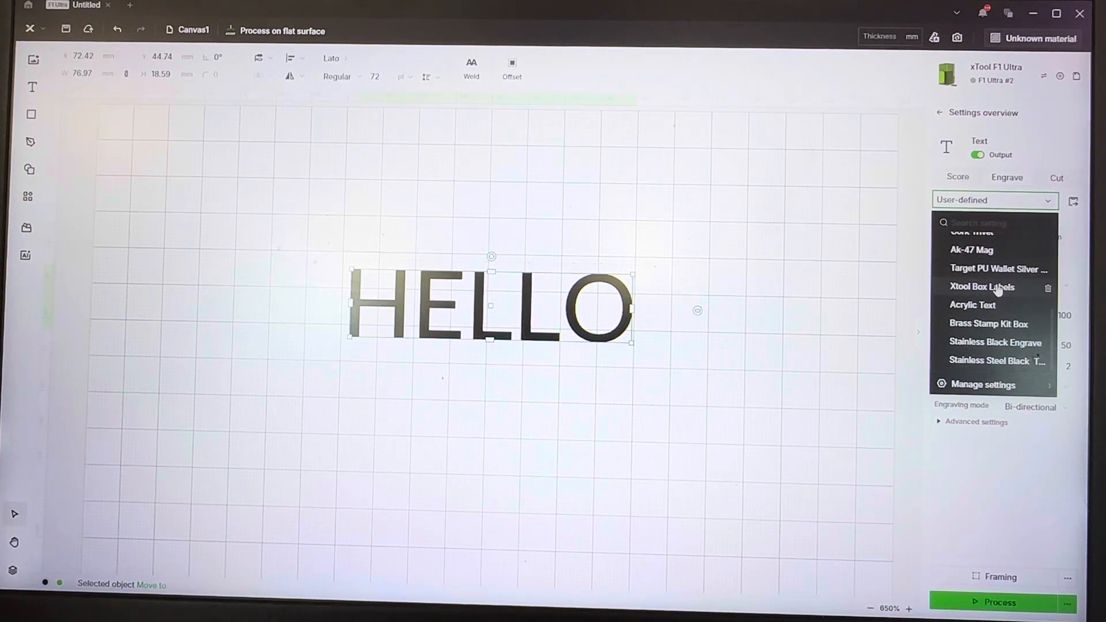
mouse_move(981, 323)
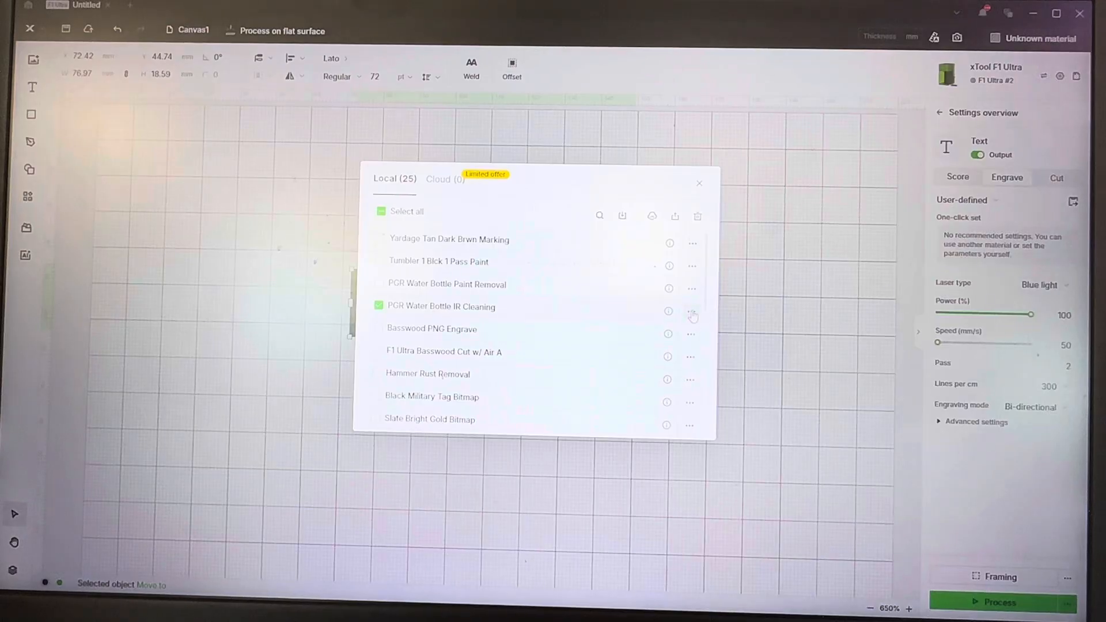
Step: Associate the PGR Water Bottle IR Cleaning preset with F1 Ultra only and accept the tip
click(692, 311)
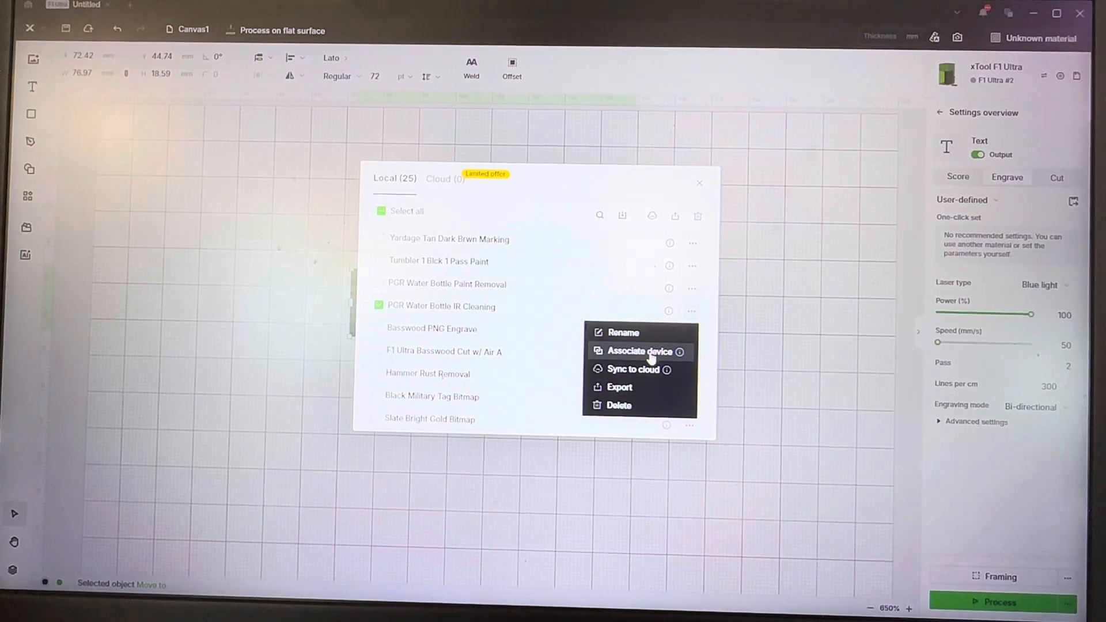
click(636, 351)
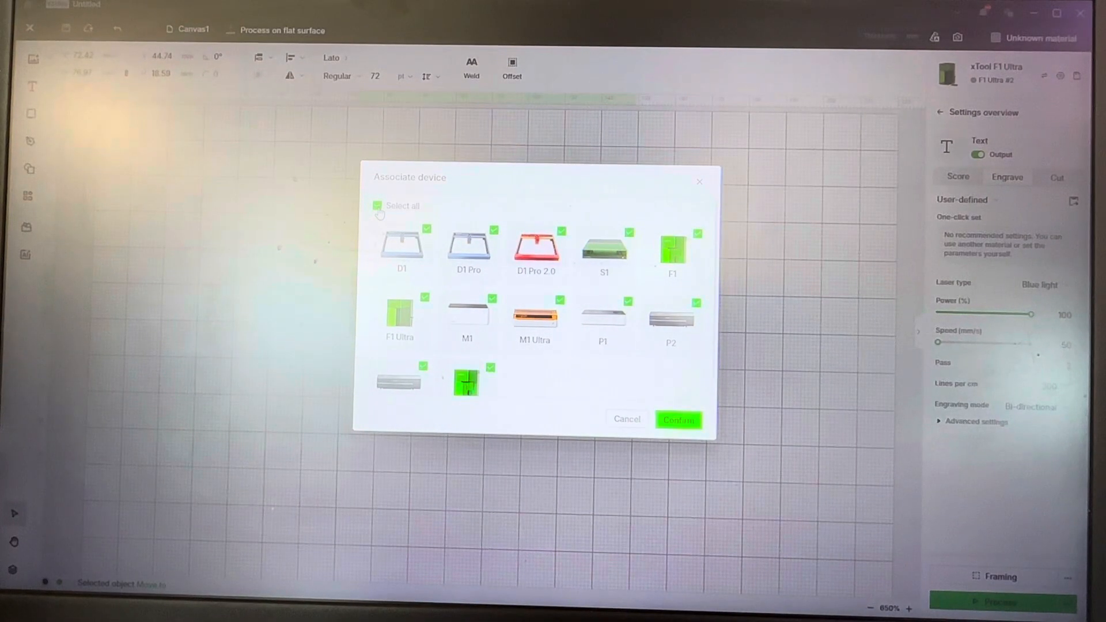
click(377, 205)
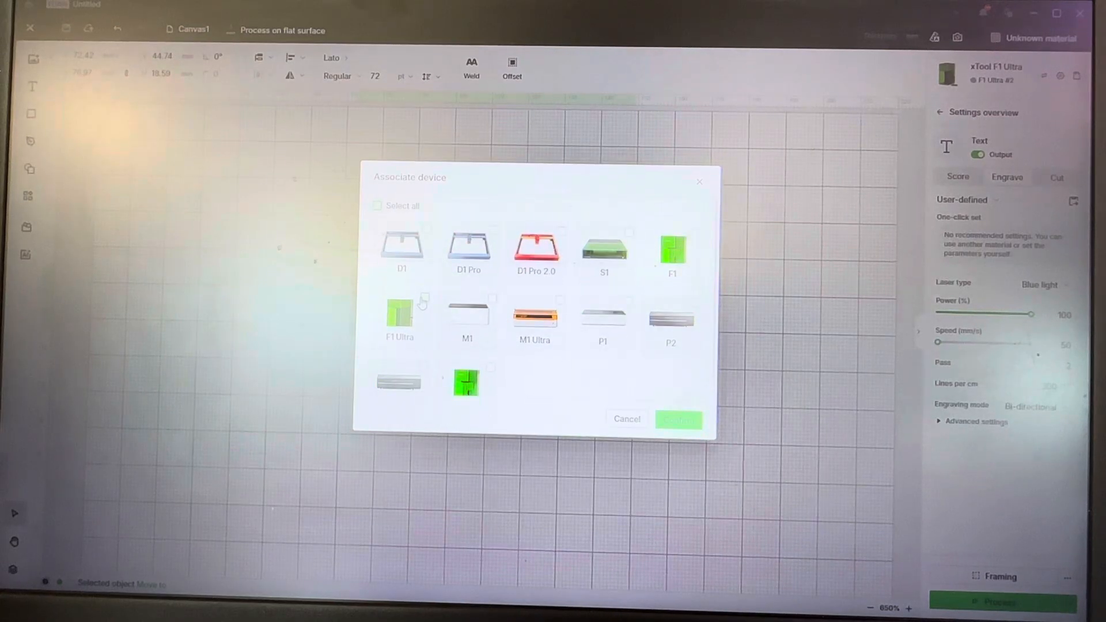
click(677, 419)
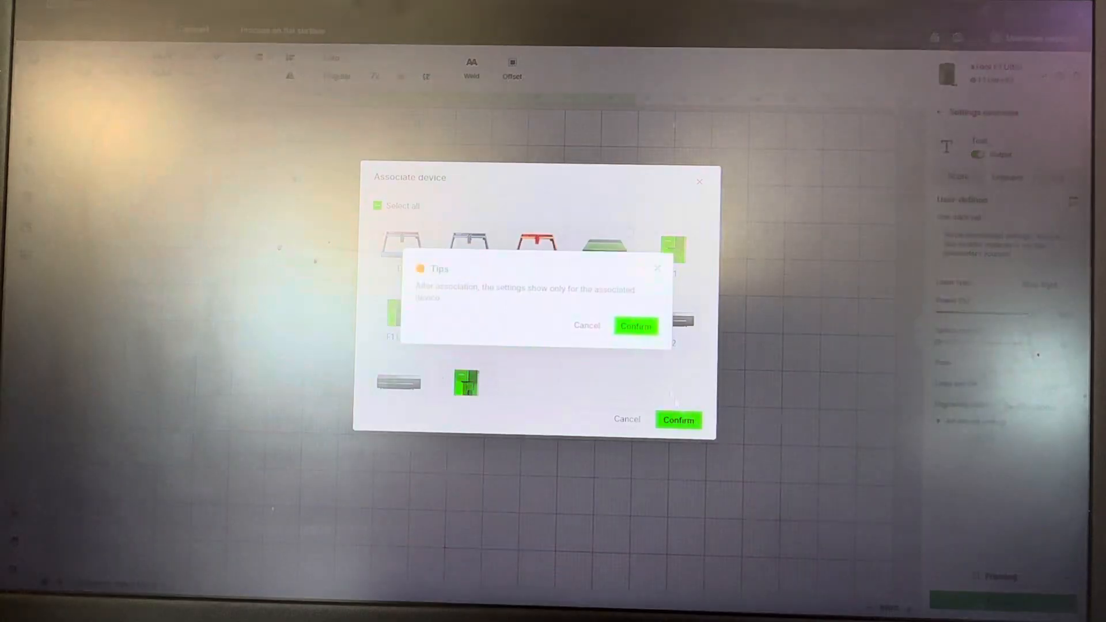
click(634, 326)
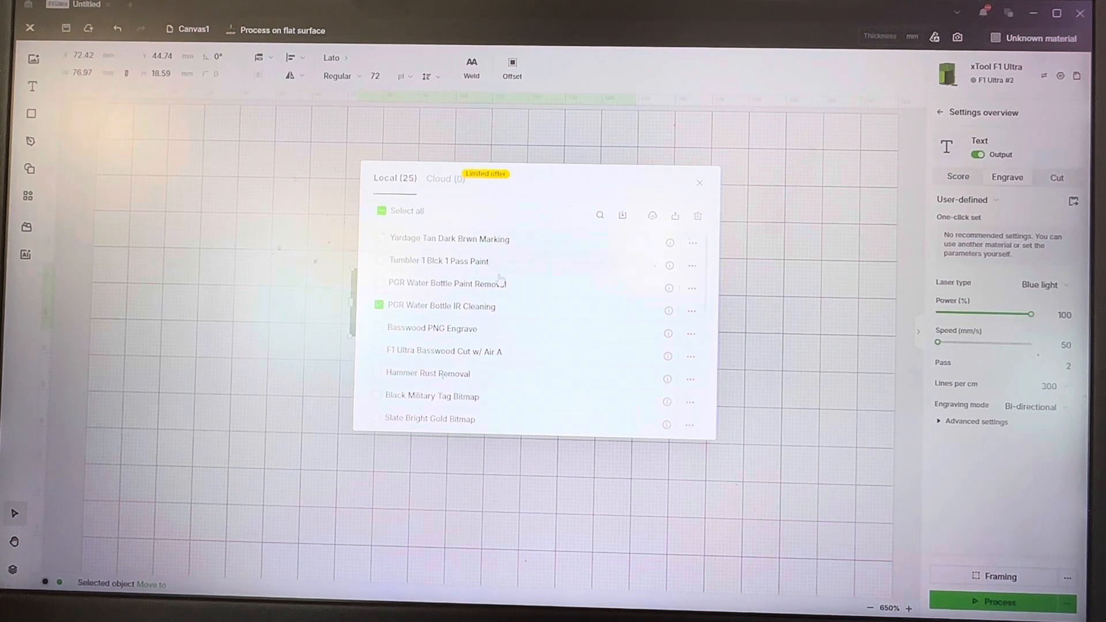
Step: Rename the PGR Water Bottle IR Cleaning preset, confirm, and close Manage settings
click(691, 310)
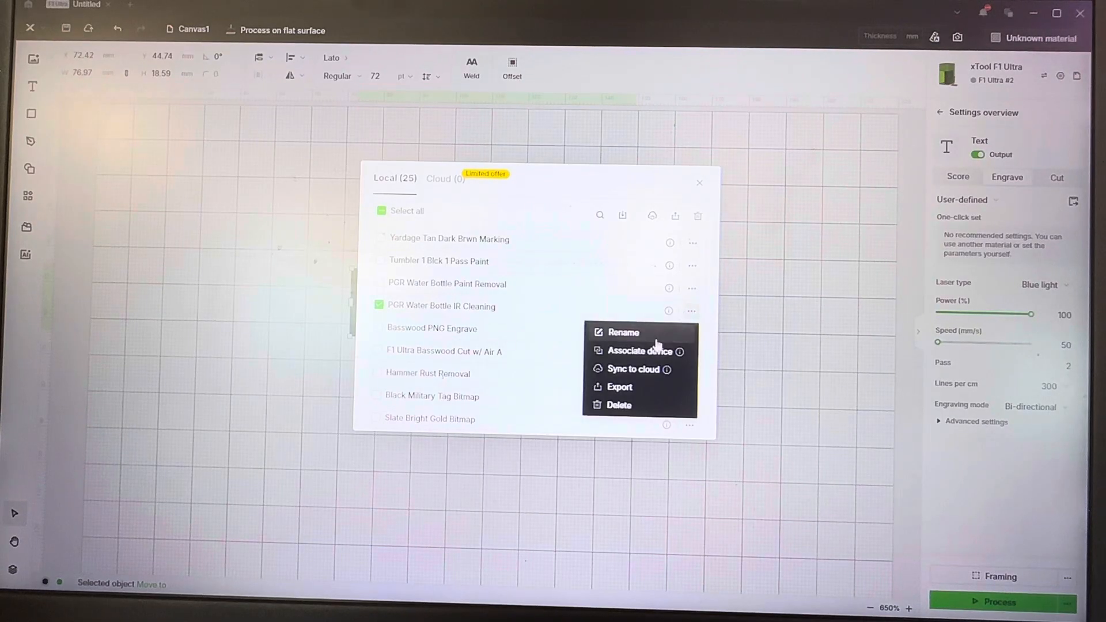
mouse_move(642, 381)
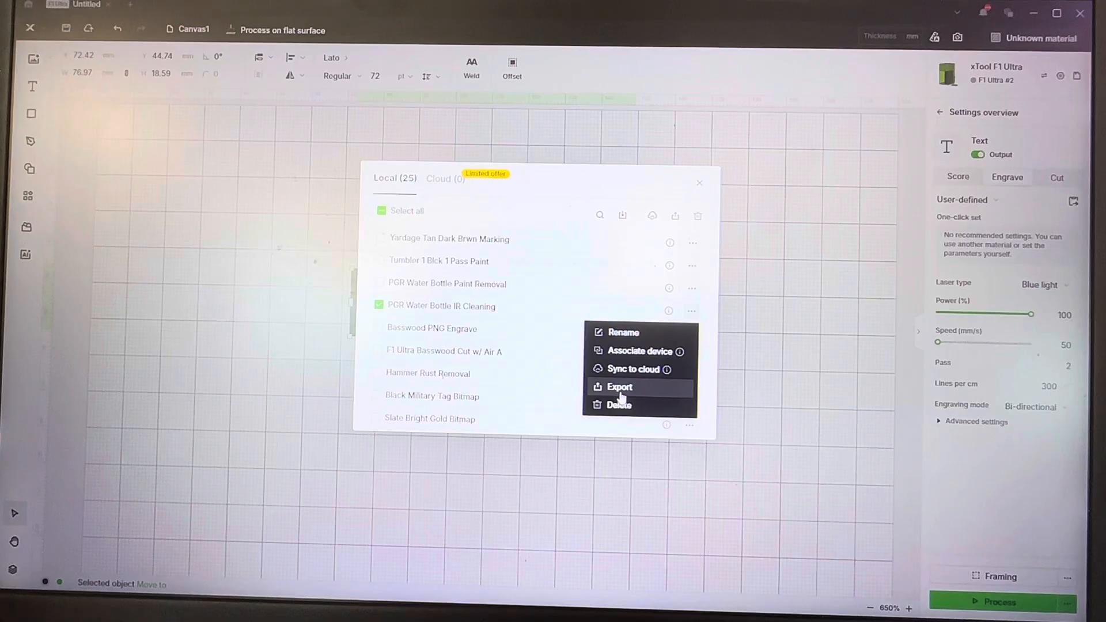
mouse_move(662, 336)
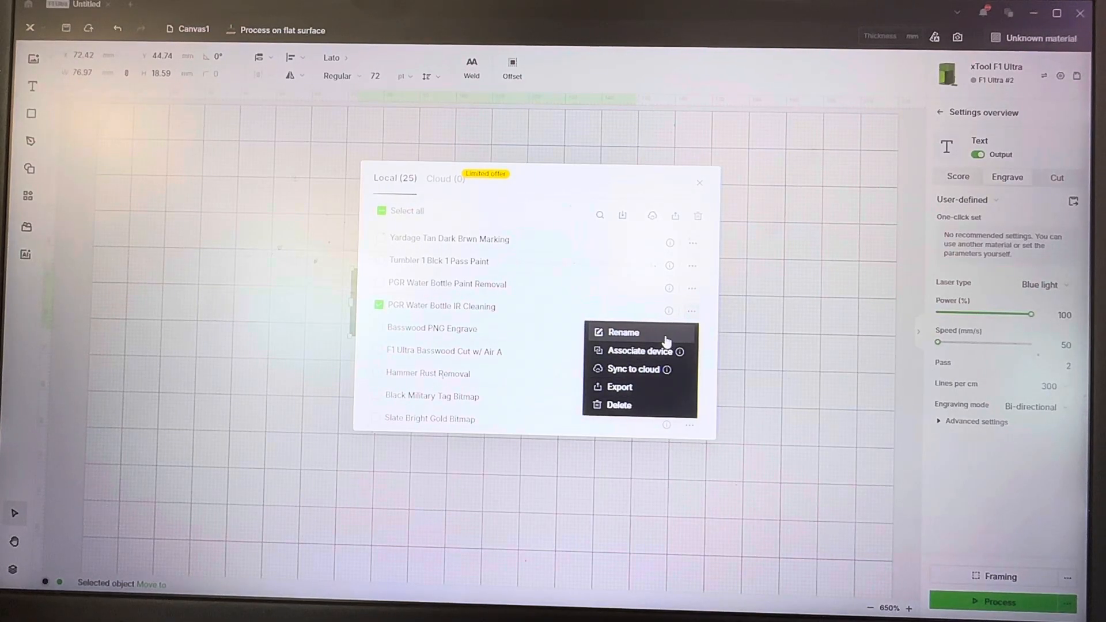
click(623, 332)
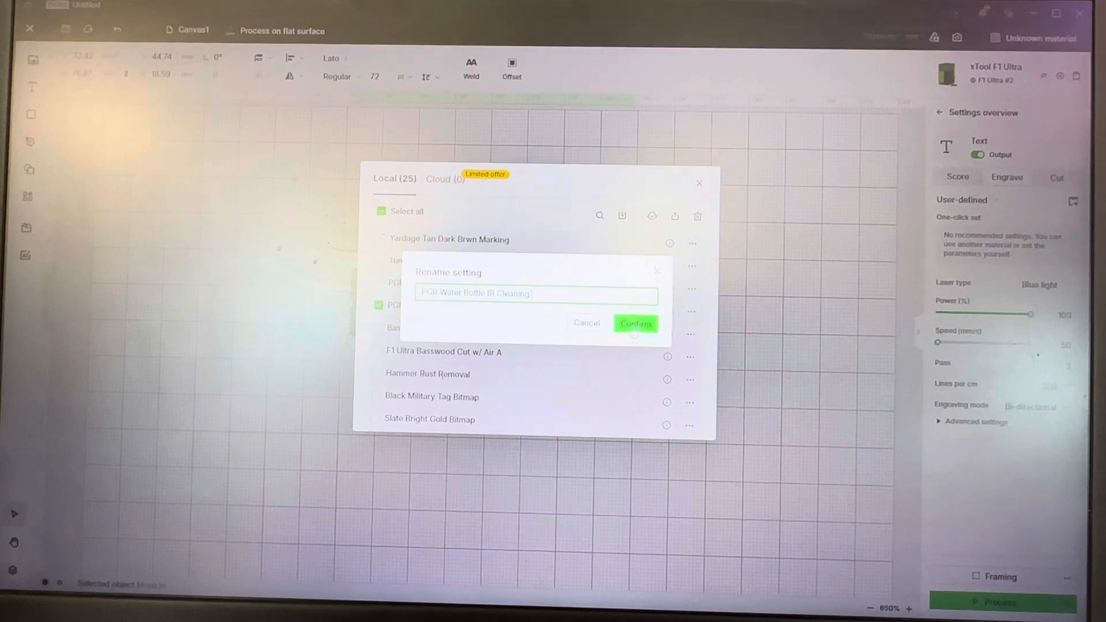
click(634, 323)
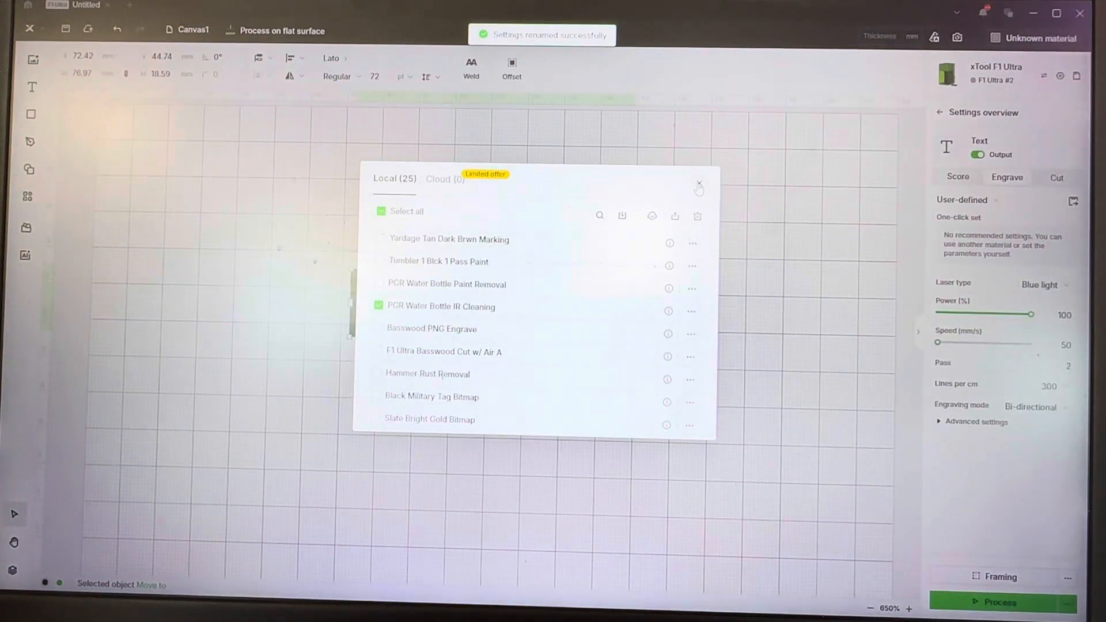
click(698, 183)
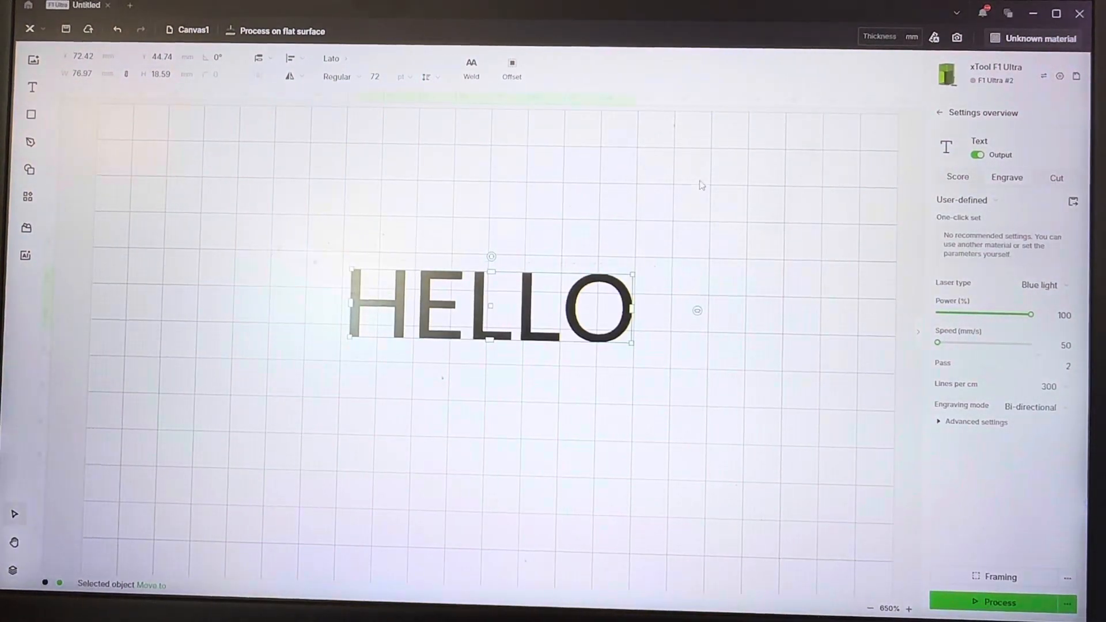